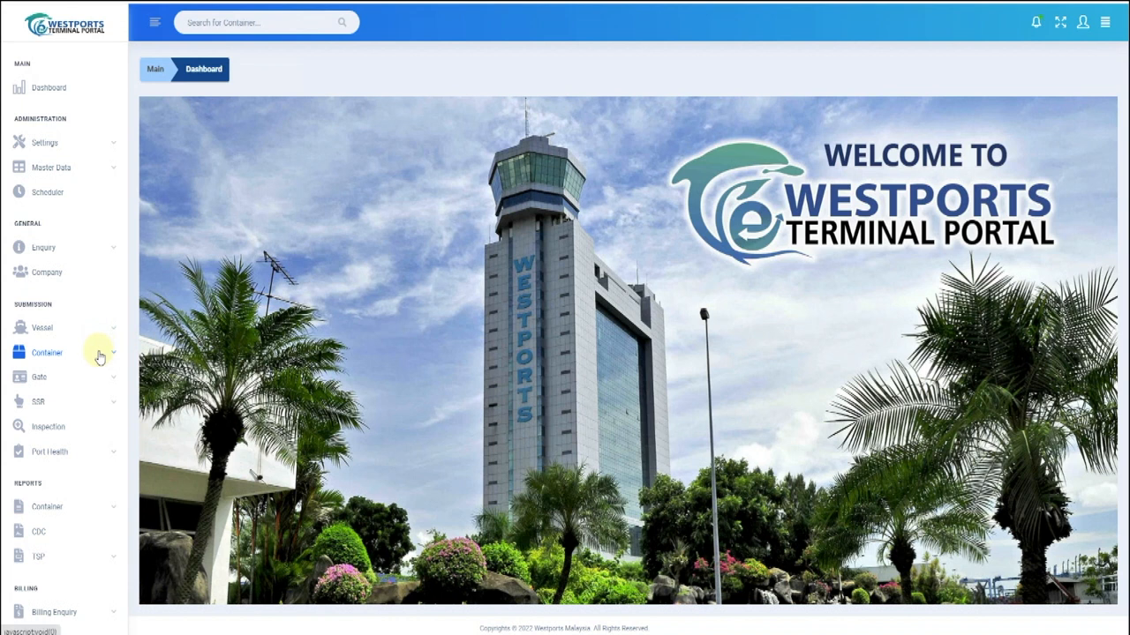
# Step: Expand the Container submenu under Submission in the dashboard sidebar
pyautogui.click(46, 352)
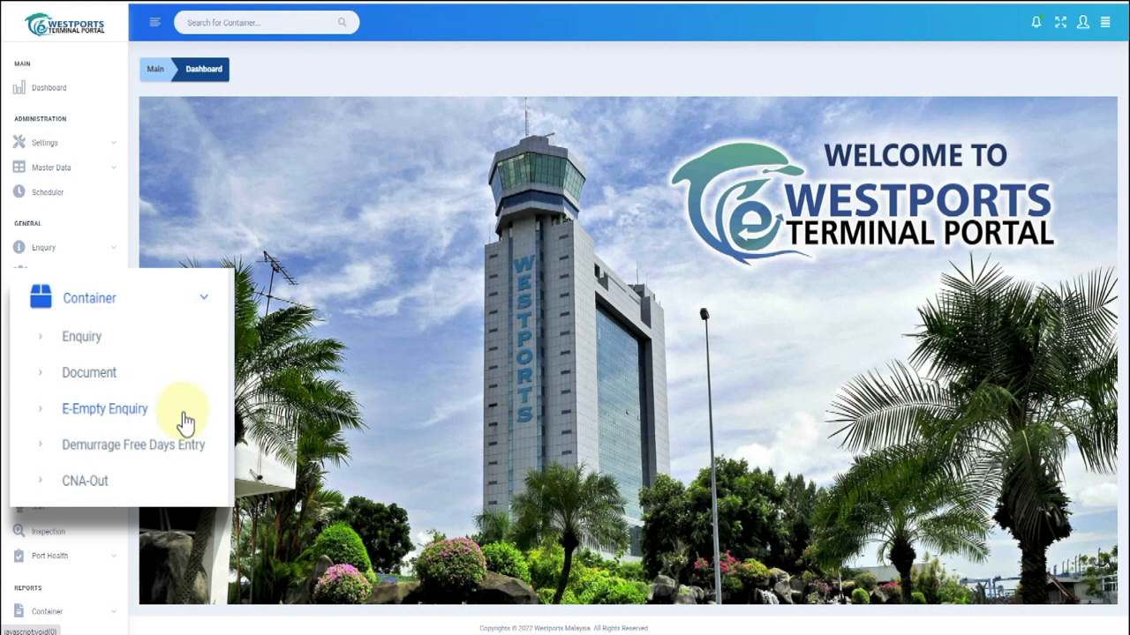
pyautogui.moveTo(199, 353)
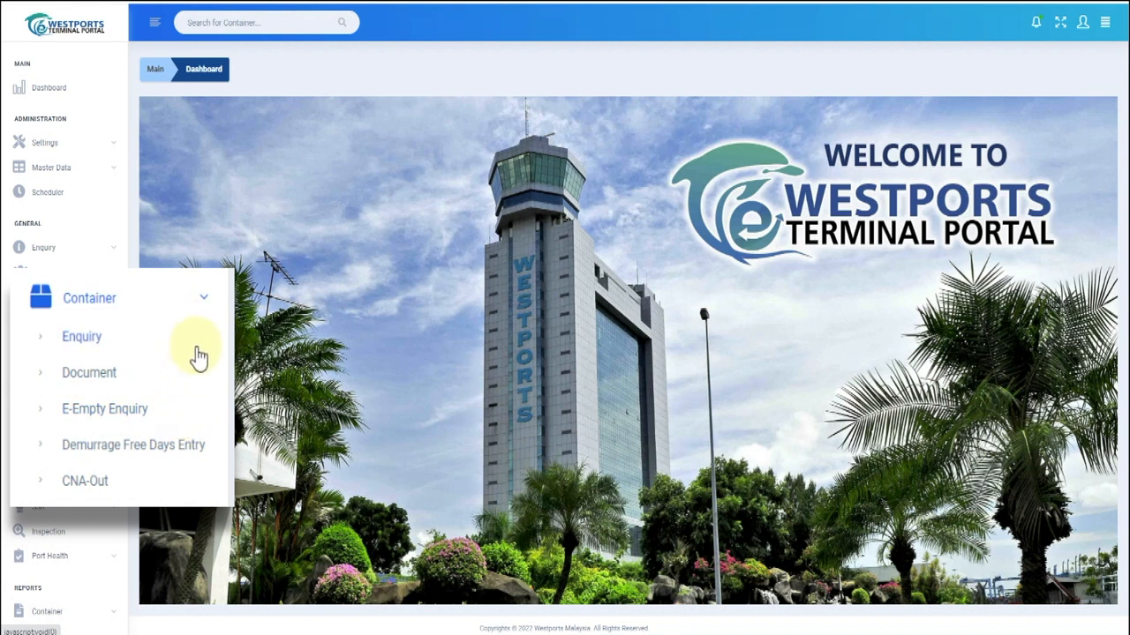
pyautogui.moveTo(196, 381)
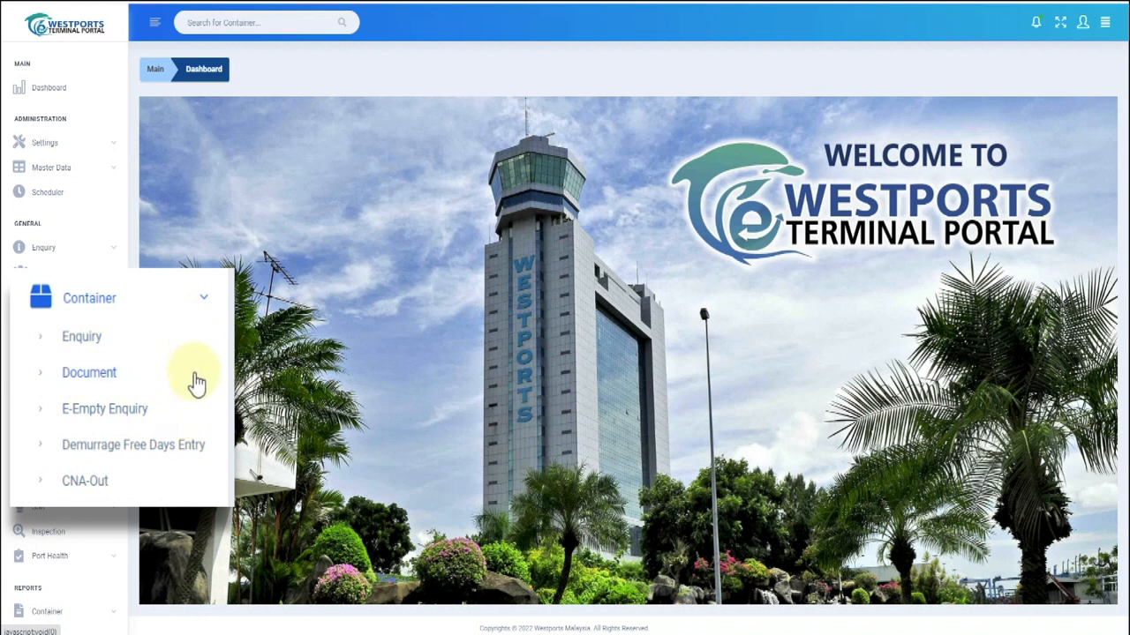
pyautogui.moveTo(196, 415)
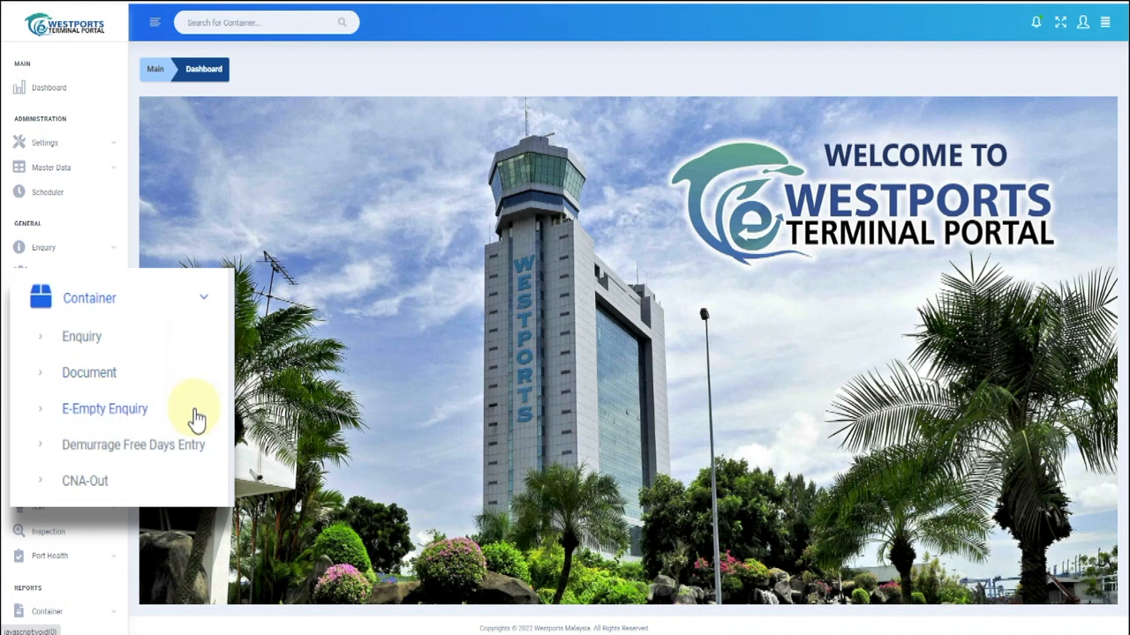
pyautogui.moveTo(212, 450)
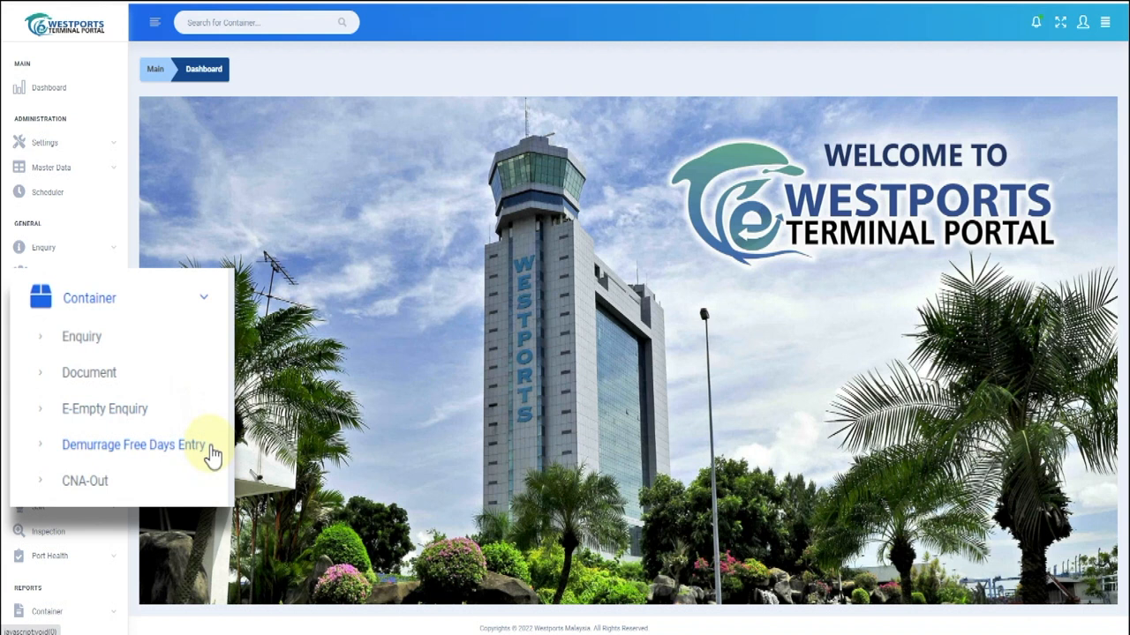
pyautogui.moveTo(183, 490)
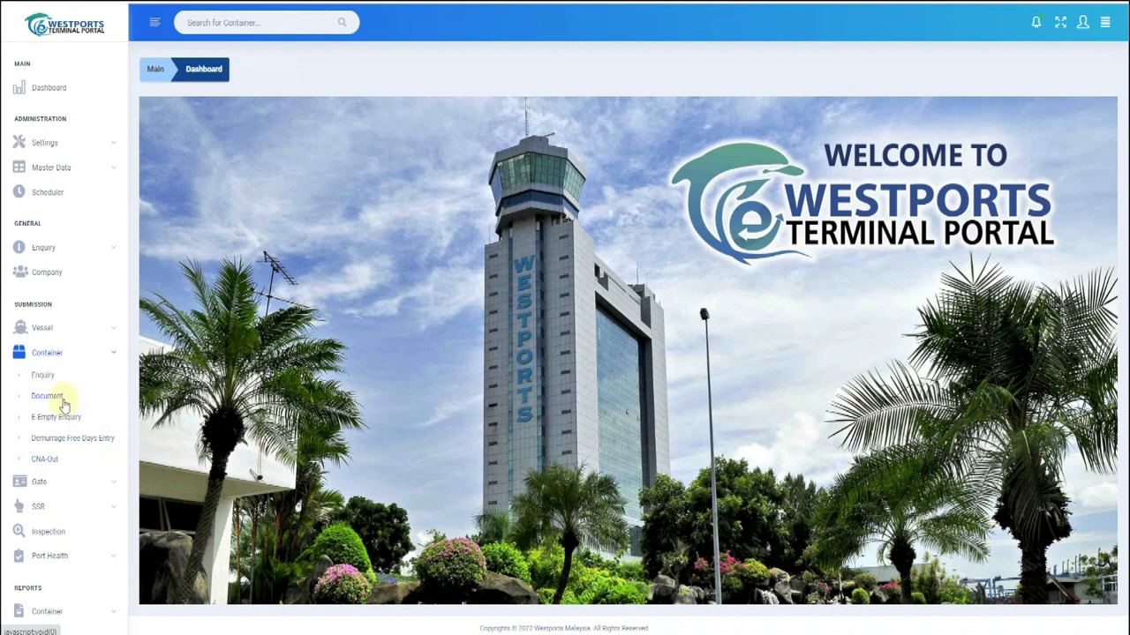
# Step: Open Container Document submission and search SCN 222ARW with line CMA
pyautogui.click(46, 395)
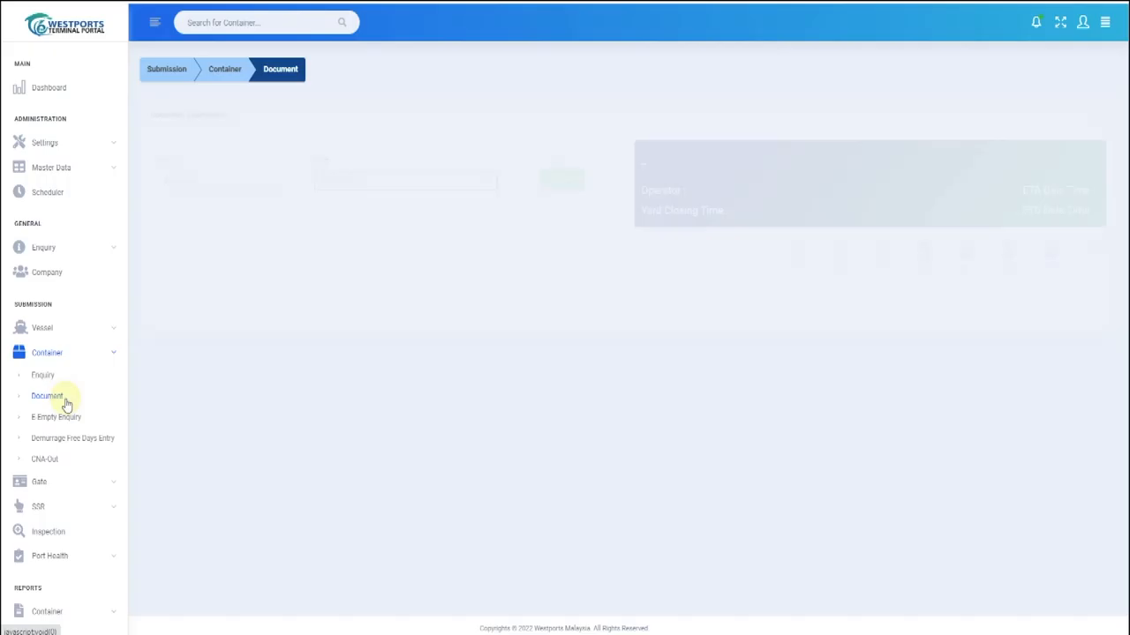
pyautogui.click(47, 396)
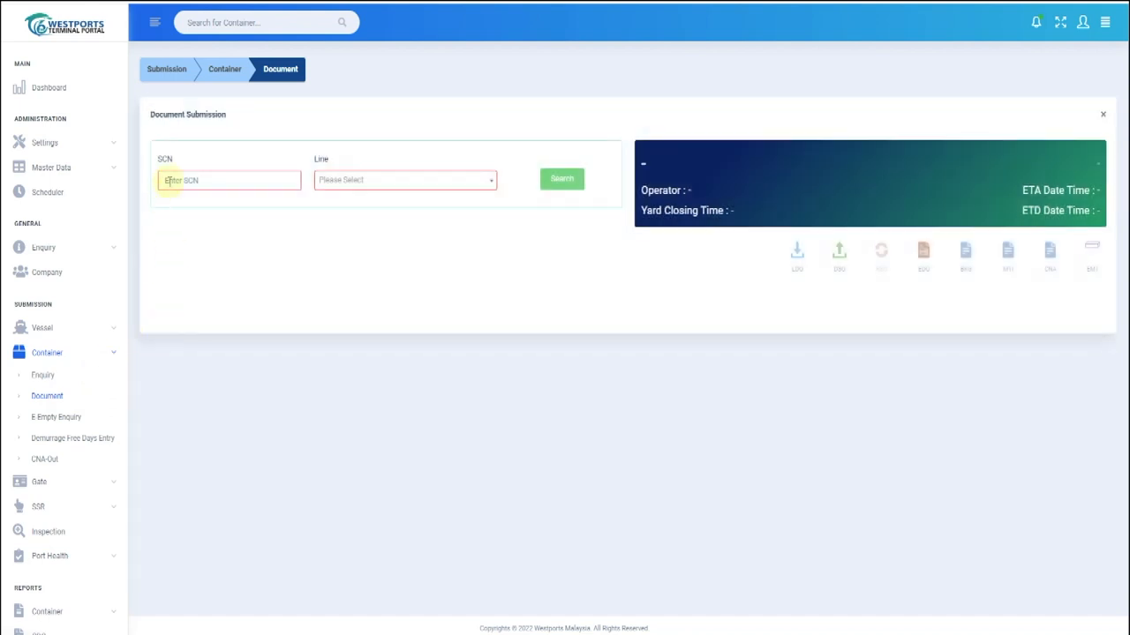
pyautogui.click(229, 180)
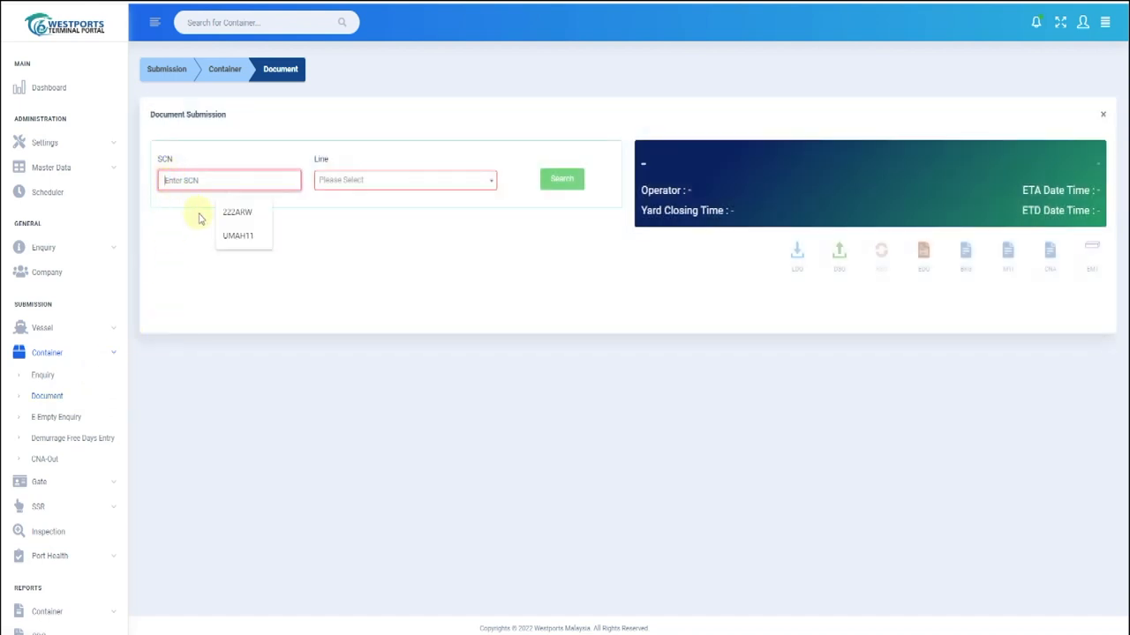
pyautogui.write('222ARW')
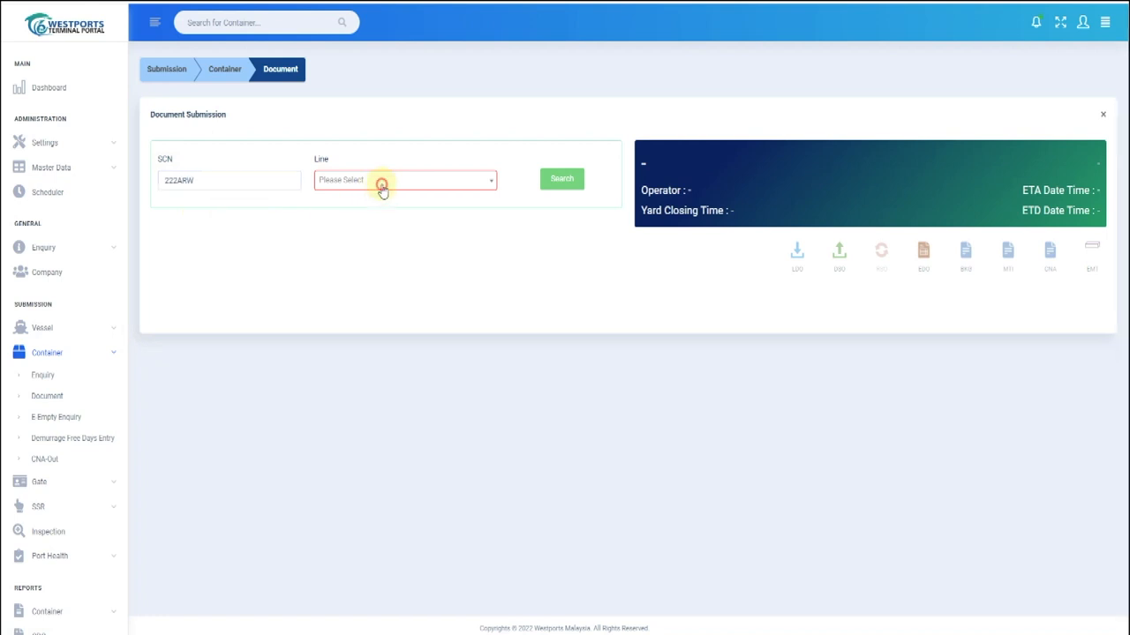
pyautogui.write('cm')
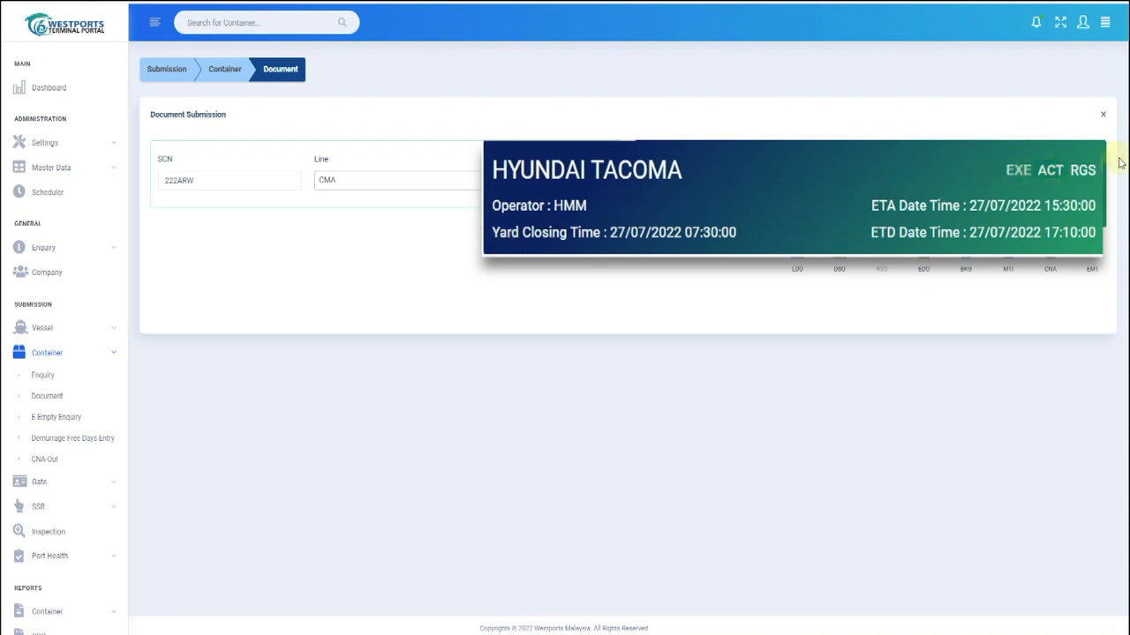
pyautogui.moveTo(1098, 217)
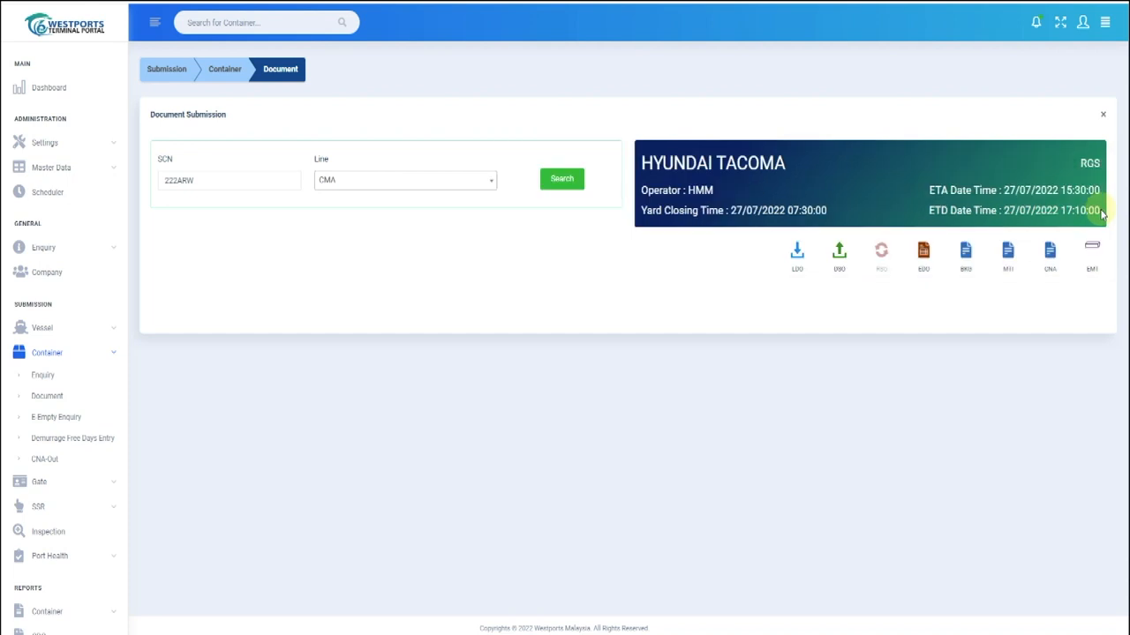
pyautogui.moveTo(1101, 216)
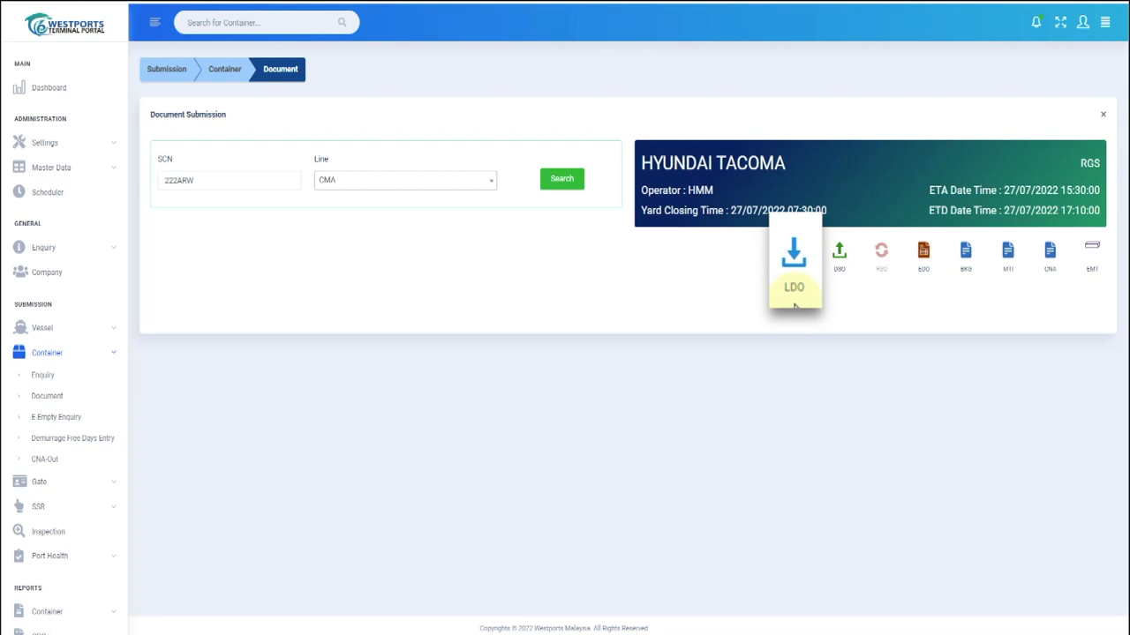
pyautogui.moveTo(843, 250)
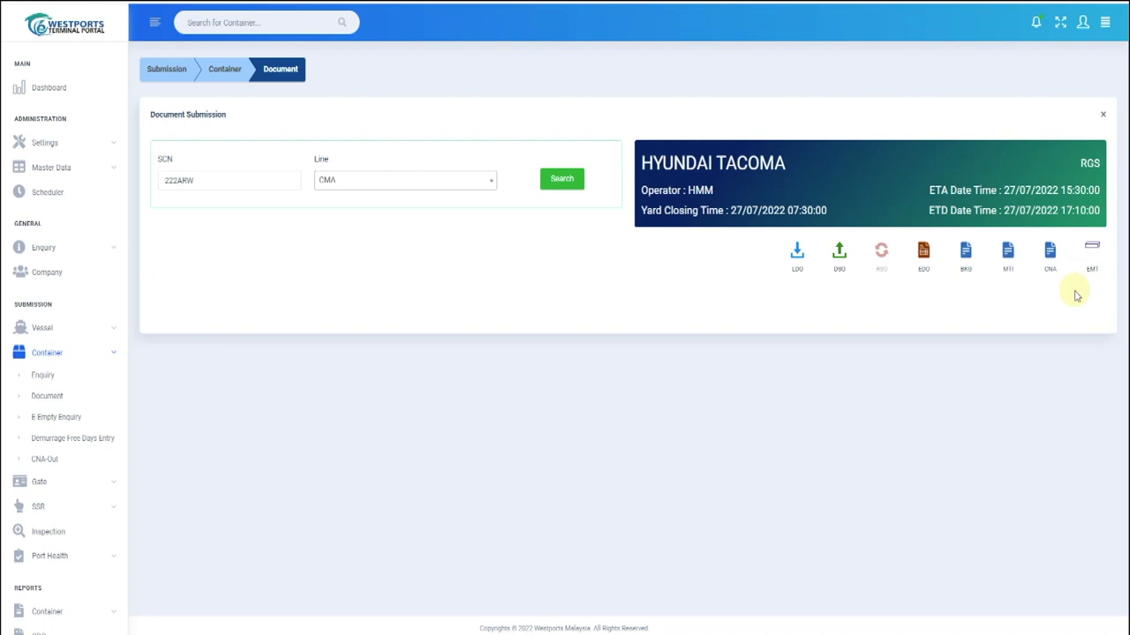
pyautogui.moveTo(966, 292)
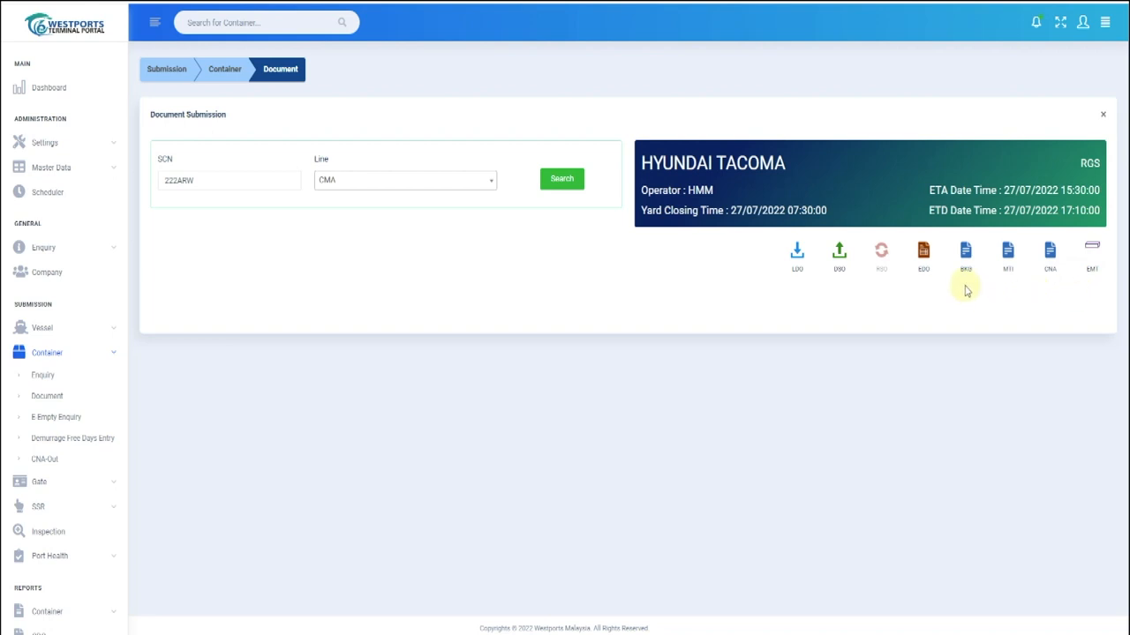
# Step: Open the BKG booking list for Hyundai Tacoma and scroll down the table
pyautogui.click(964, 251)
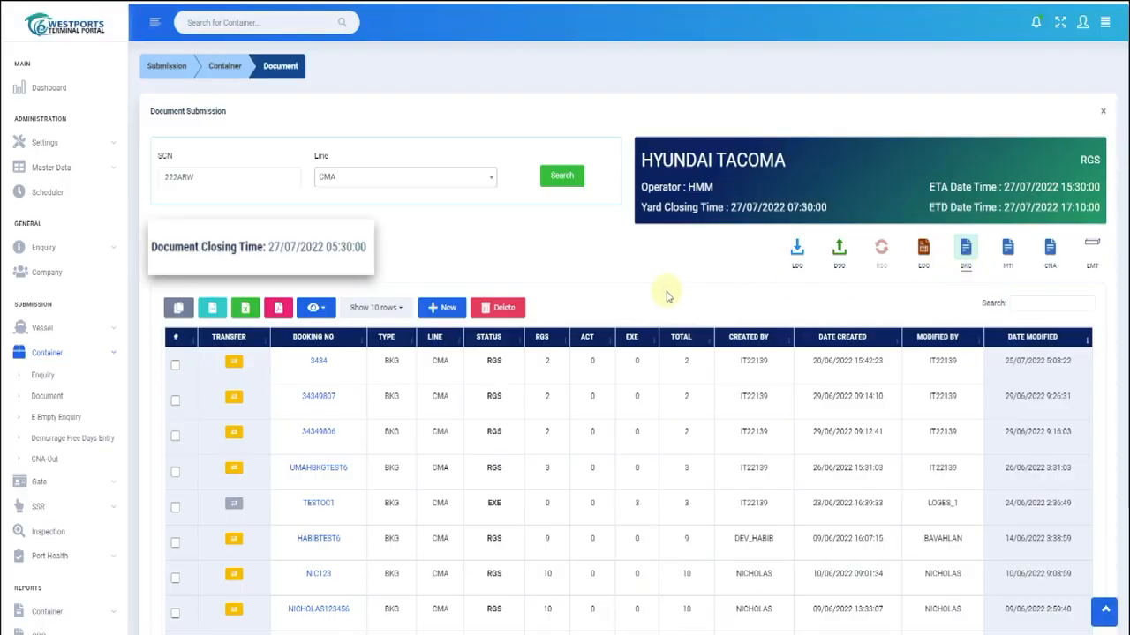
pyautogui.moveTo(295, 259)
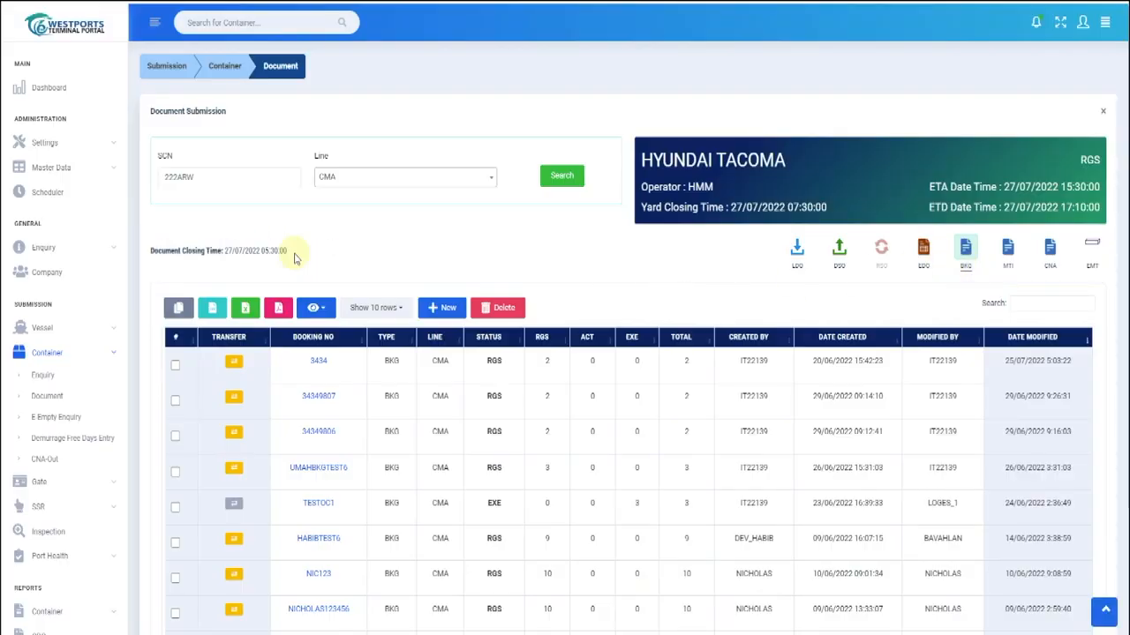
pyautogui.moveTo(386, 256)
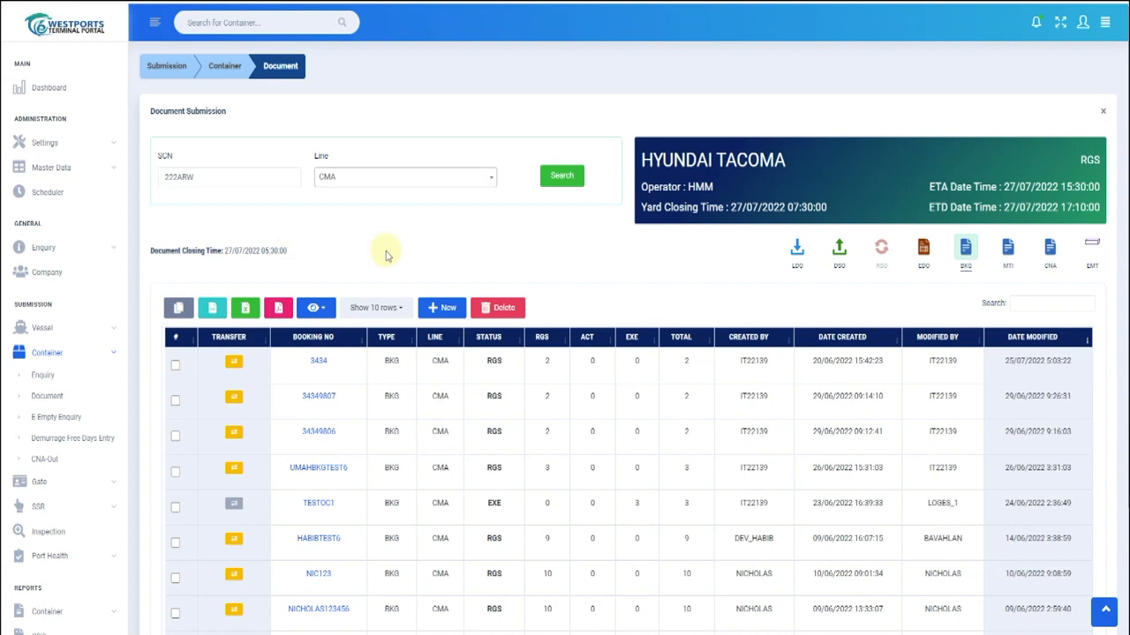
pyautogui.scroll(-3)
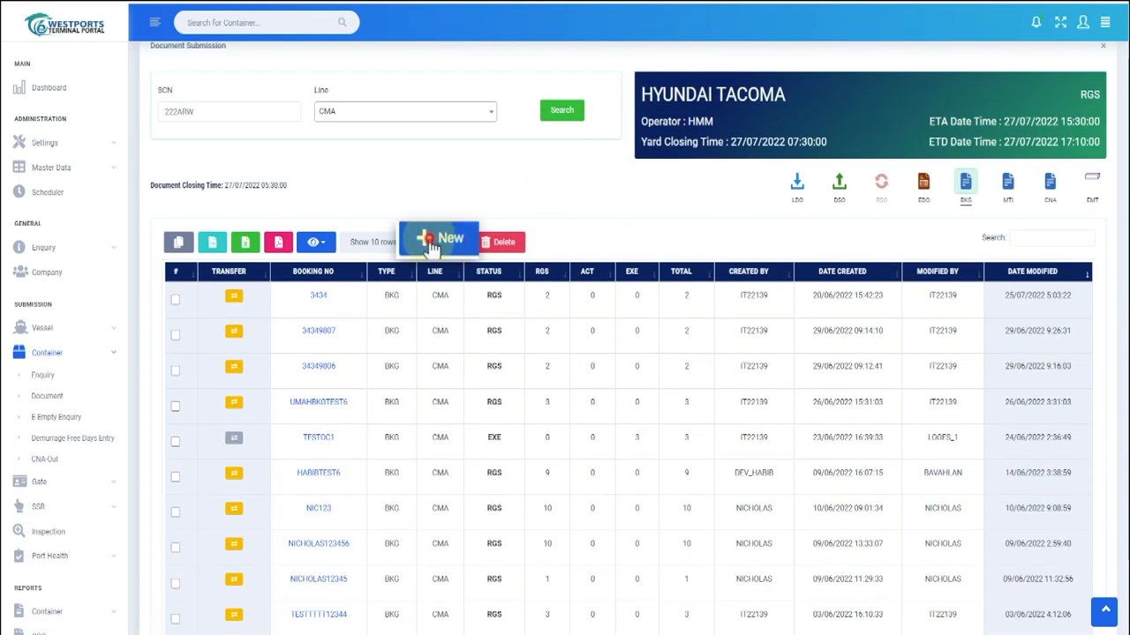
# Step: Start a new booking with number, quantity, ISO type, FCL, gross weight and MY PKG port
pyautogui.click(439, 240)
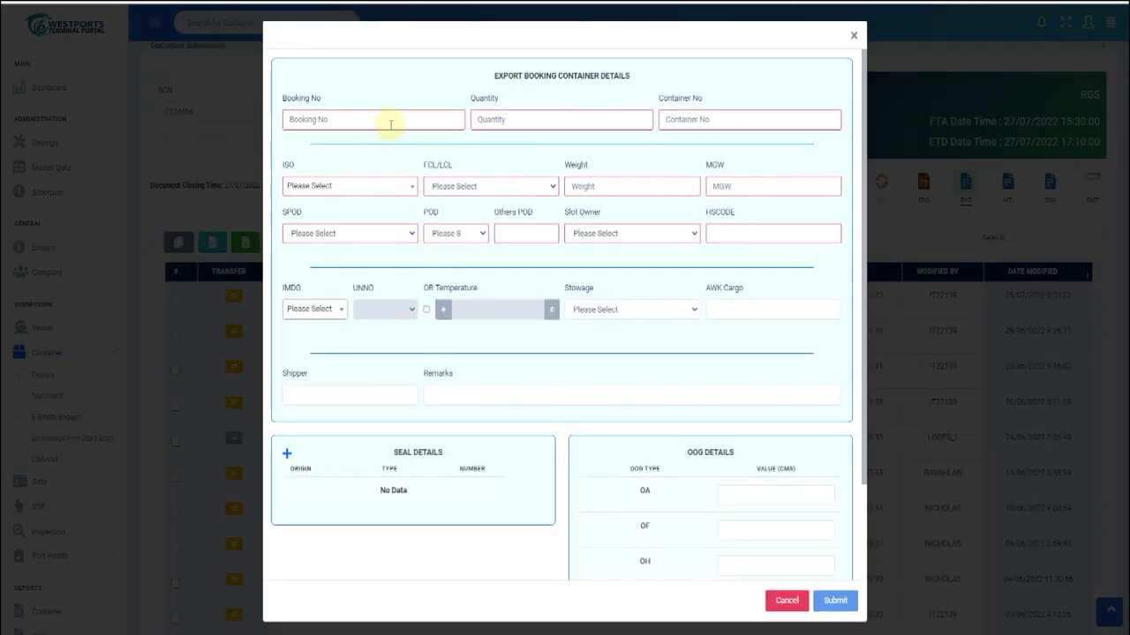
pyautogui.click(373, 119)
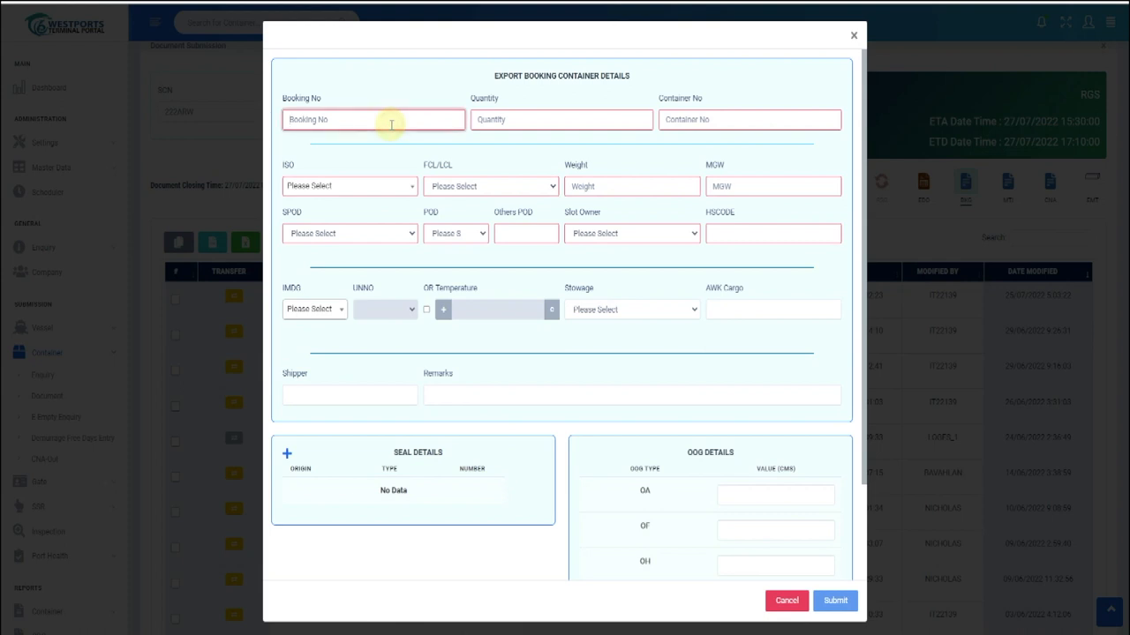
pyautogui.write('12345612345')
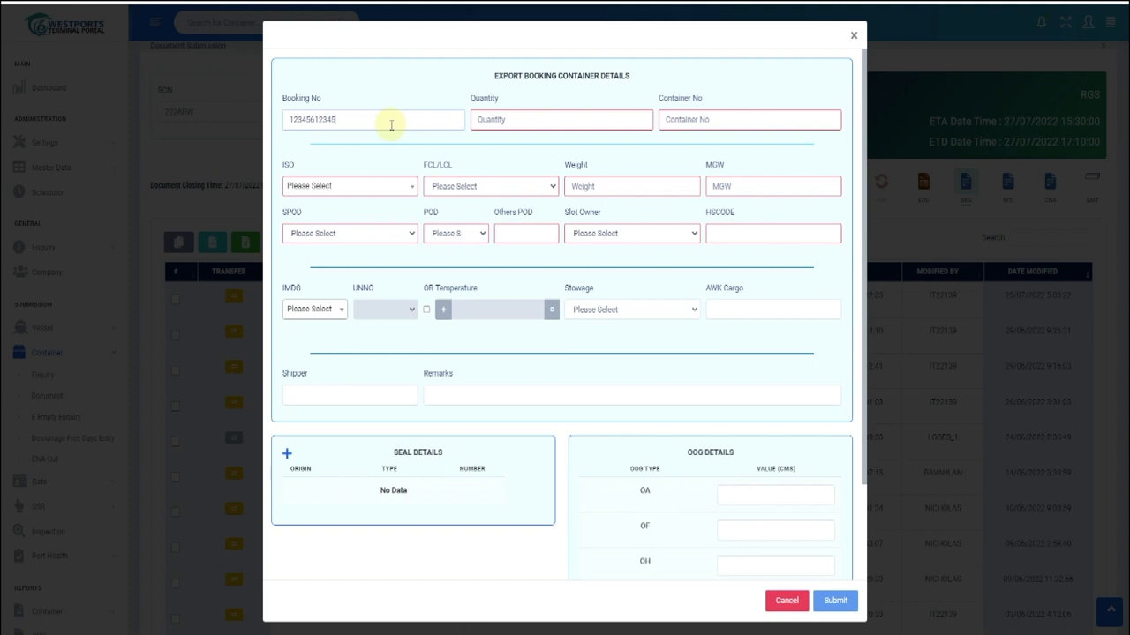
pyautogui.click(560, 119)
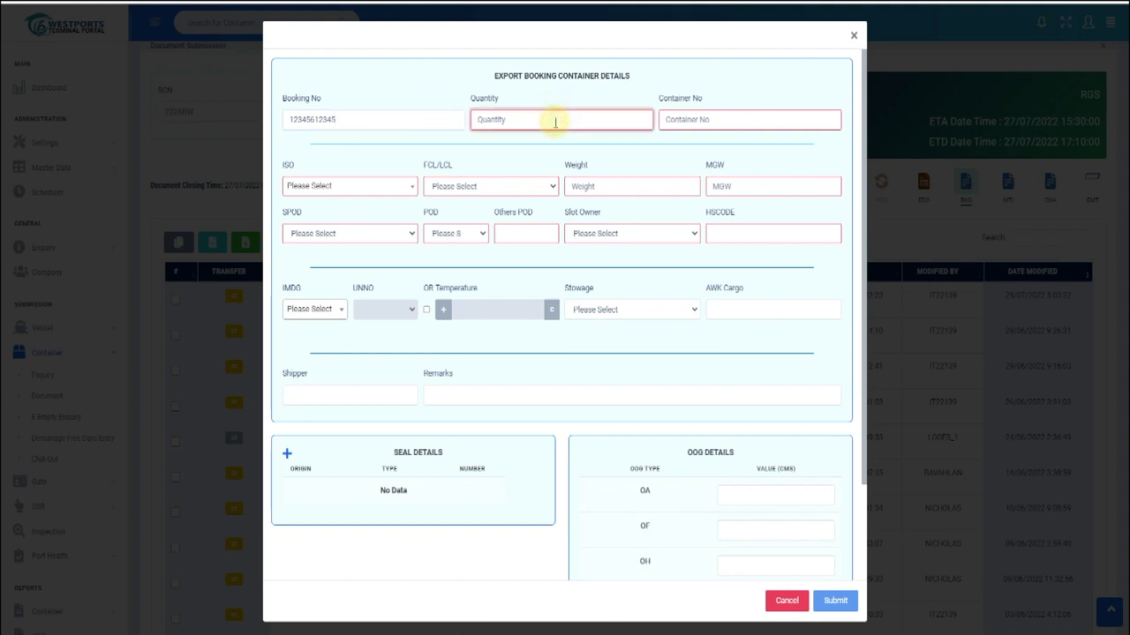
pyautogui.click(349, 185)
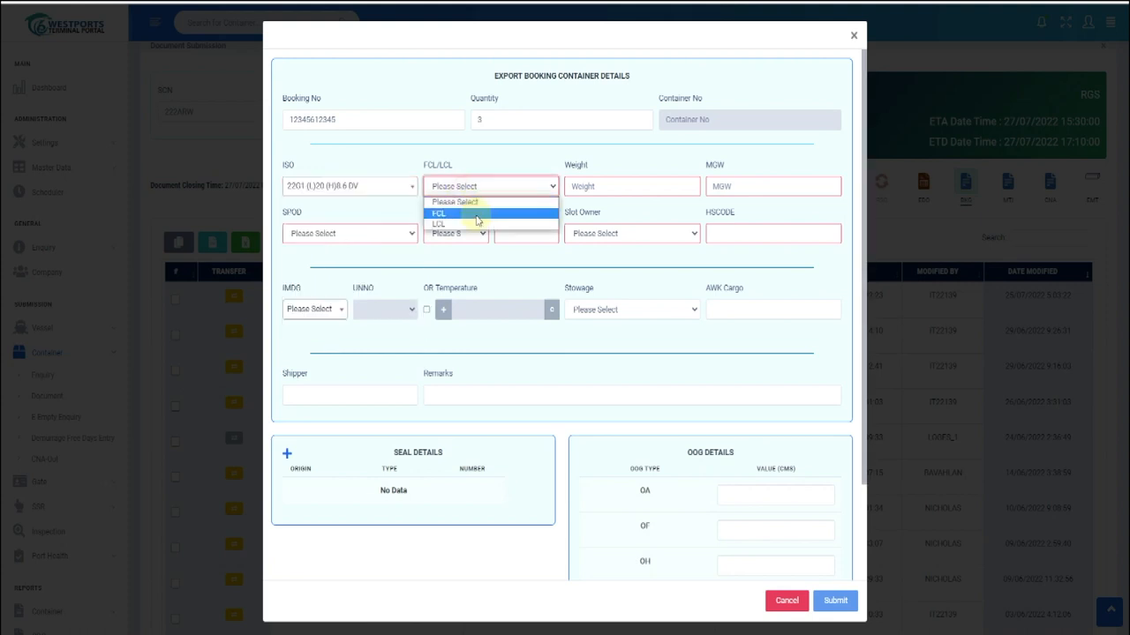
pyautogui.click(439, 213)
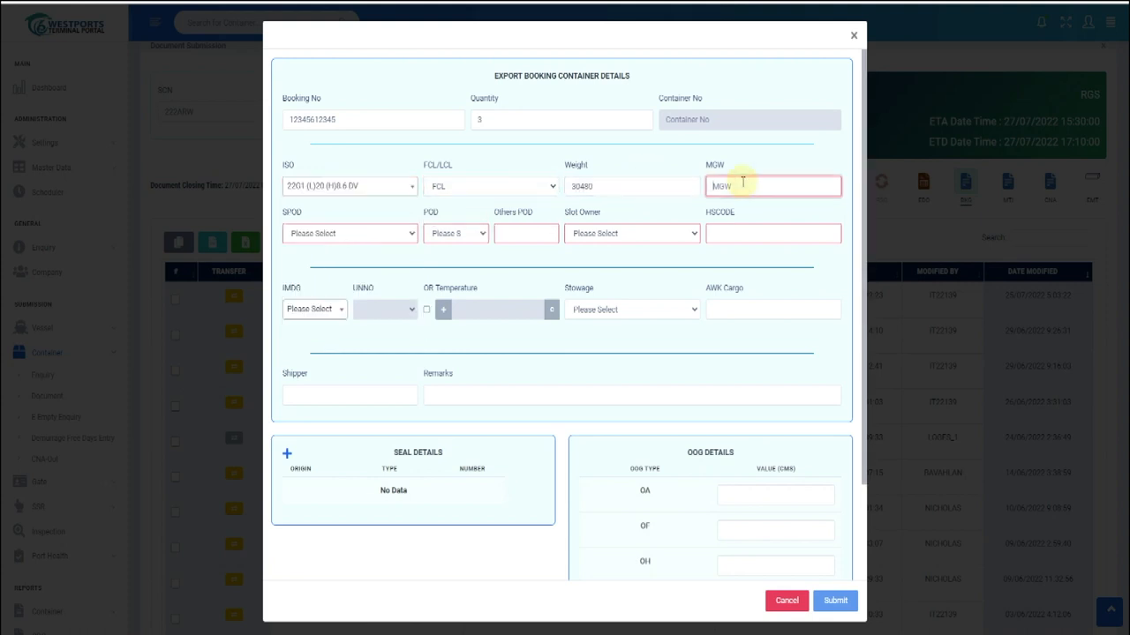
pyautogui.click(454, 233)
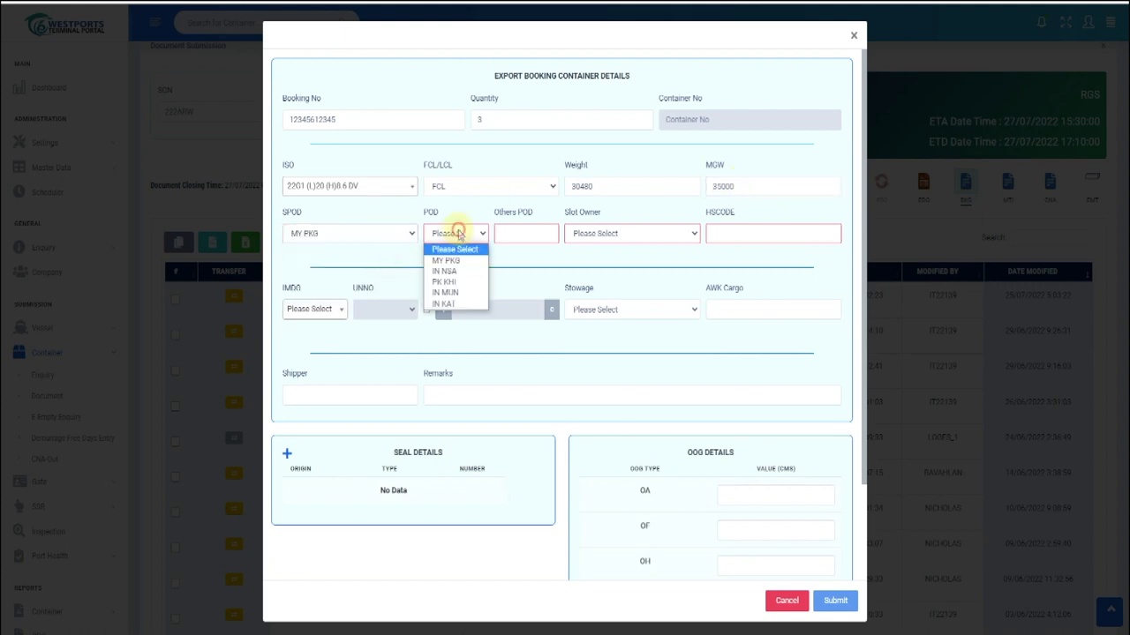
pyautogui.click(446, 259)
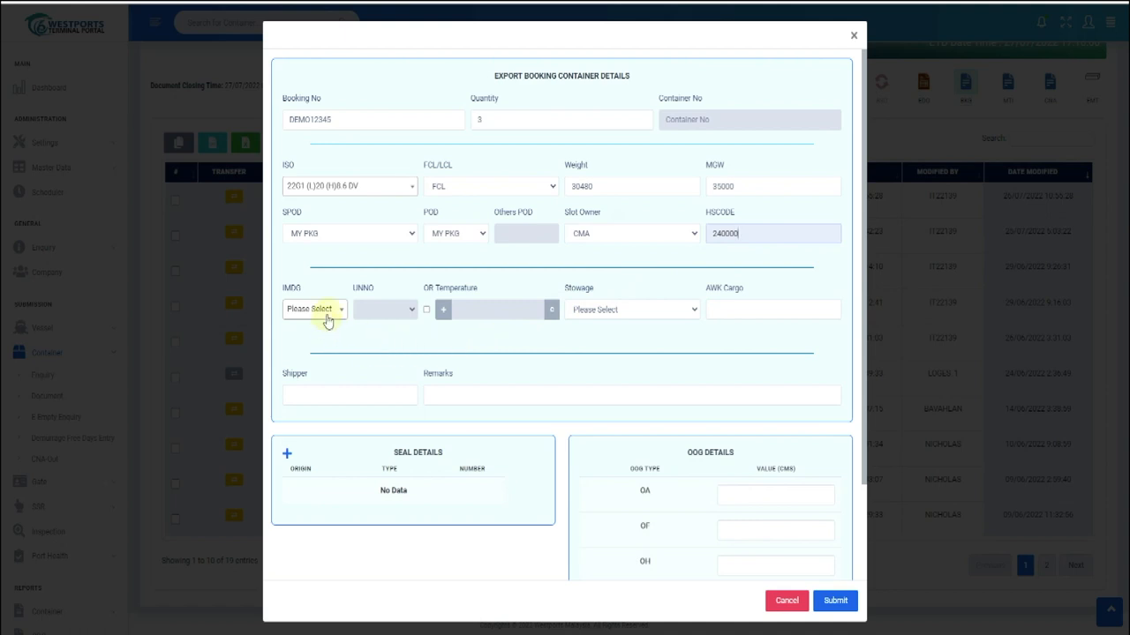
# Step: Set the reefer temperature and AWK Cargo options, showing OA, OF, OH, OL, OR gauge fields
pyautogui.click(313, 308)
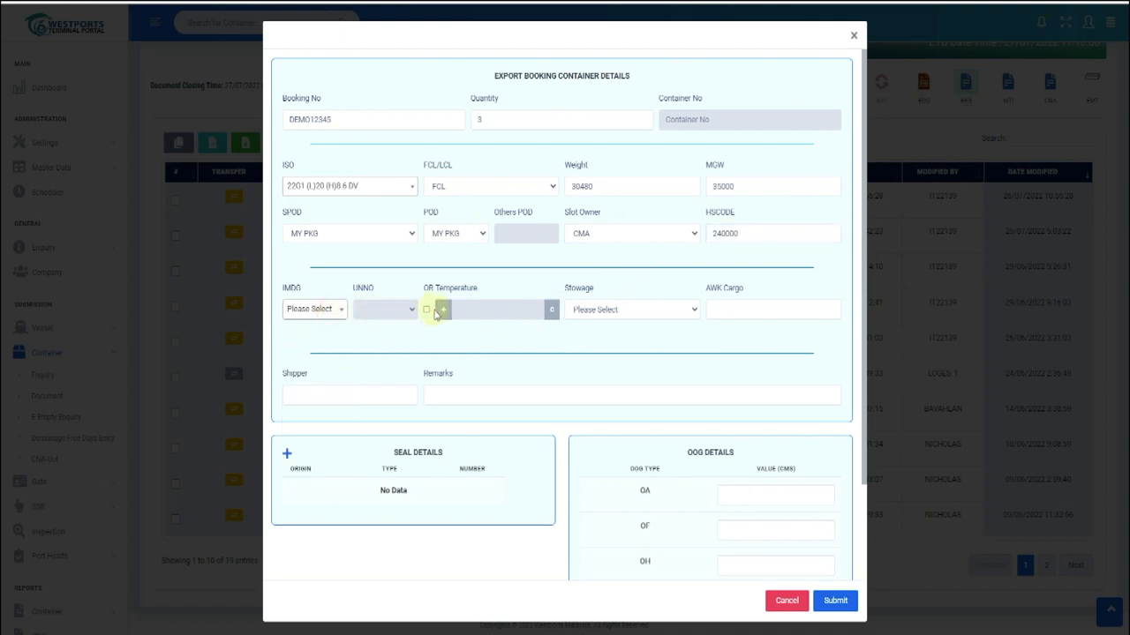
pyautogui.click(426, 310)
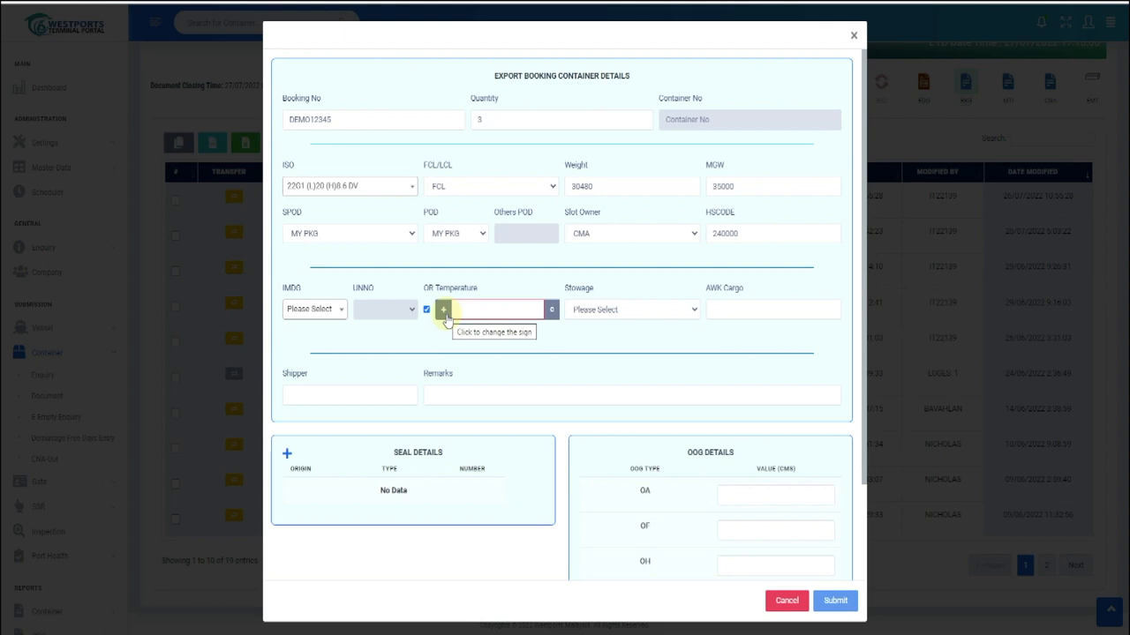
pyautogui.click(443, 309)
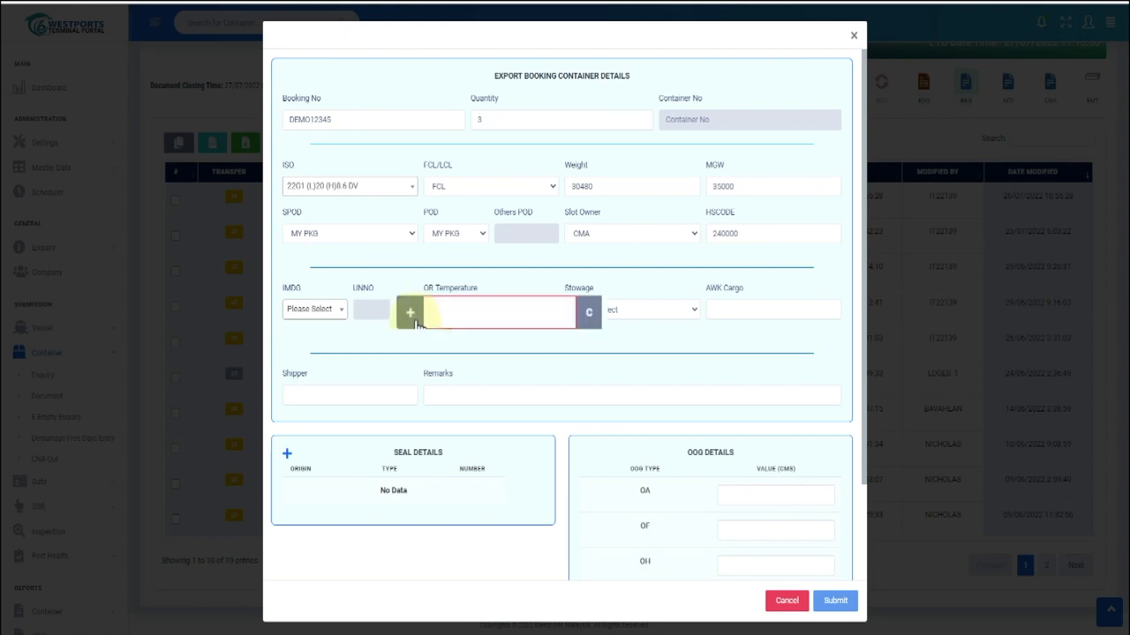
pyautogui.click(410, 313)
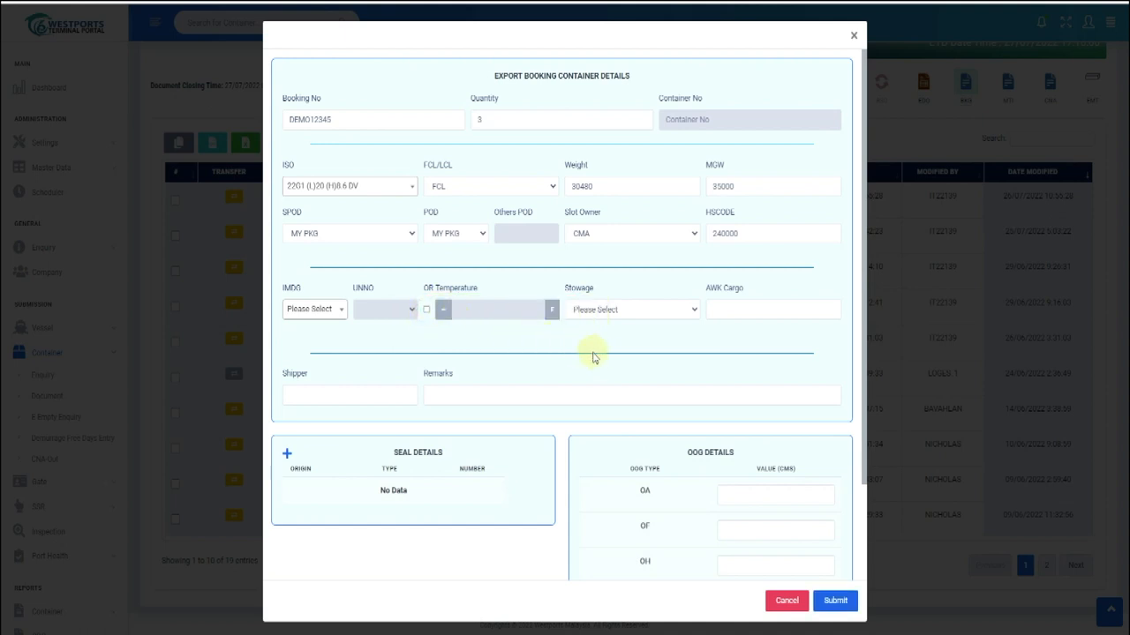
pyautogui.moveTo(633, 339)
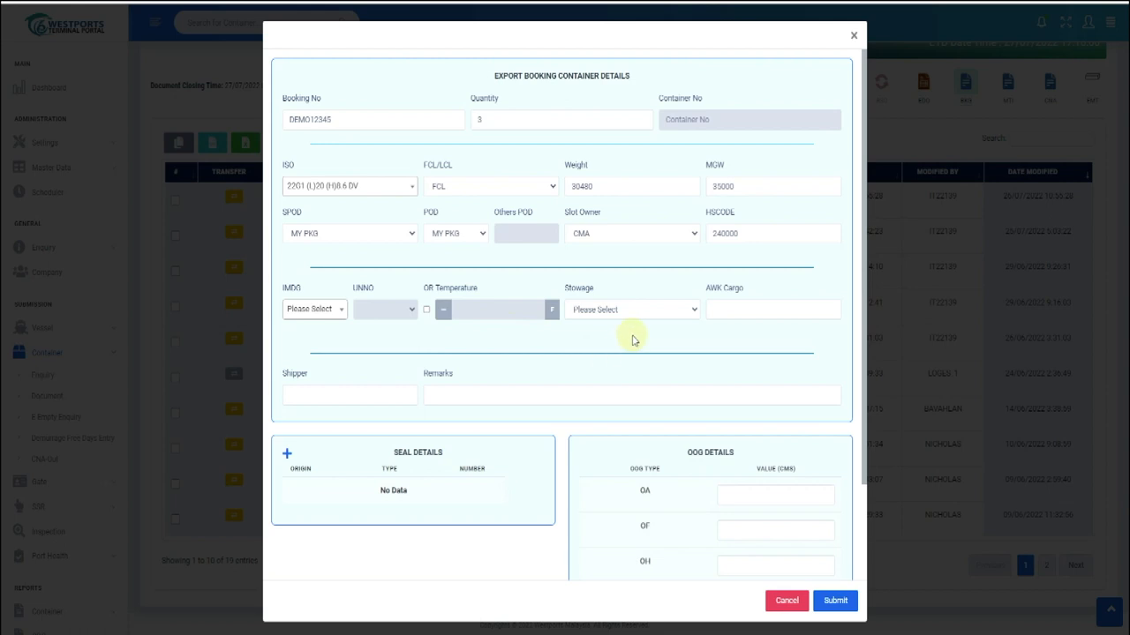
pyautogui.click(630, 309)
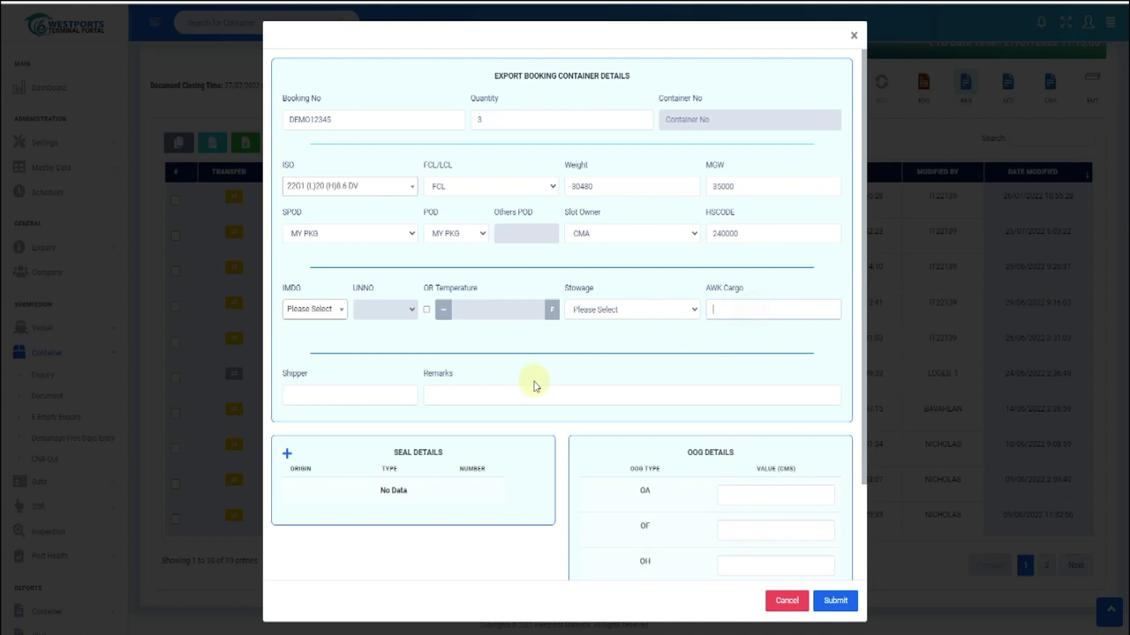
pyautogui.scroll(-3)
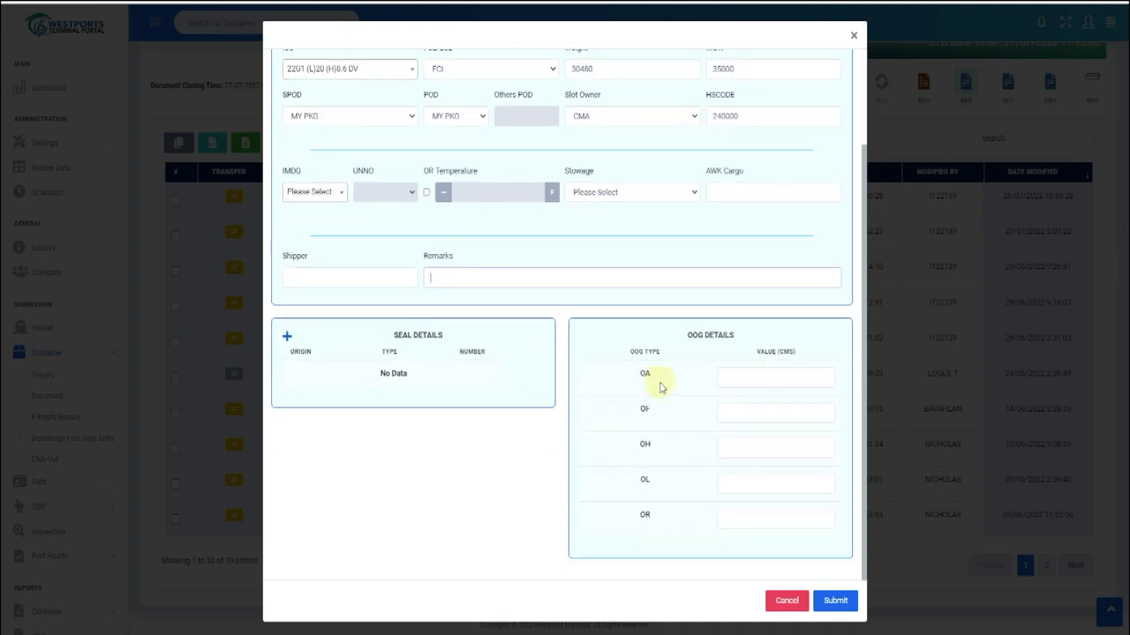
pyautogui.moveTo(786, 573)
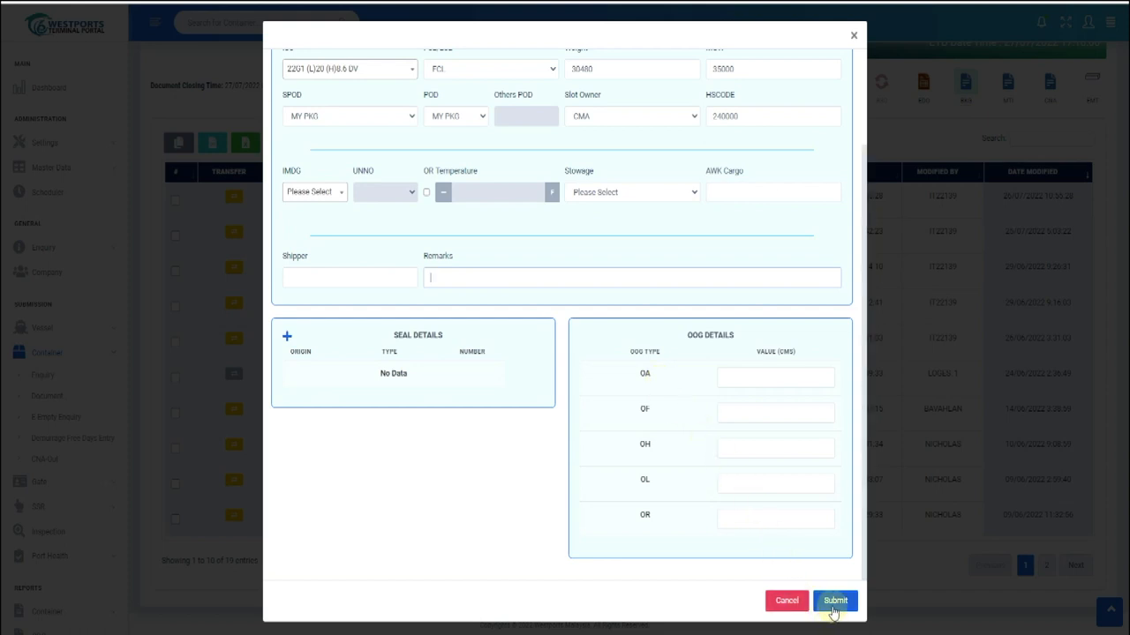
# Step: Submit booking DEMO12345 and dismiss the 'Booking order created successfully' message
pyautogui.click(834, 601)
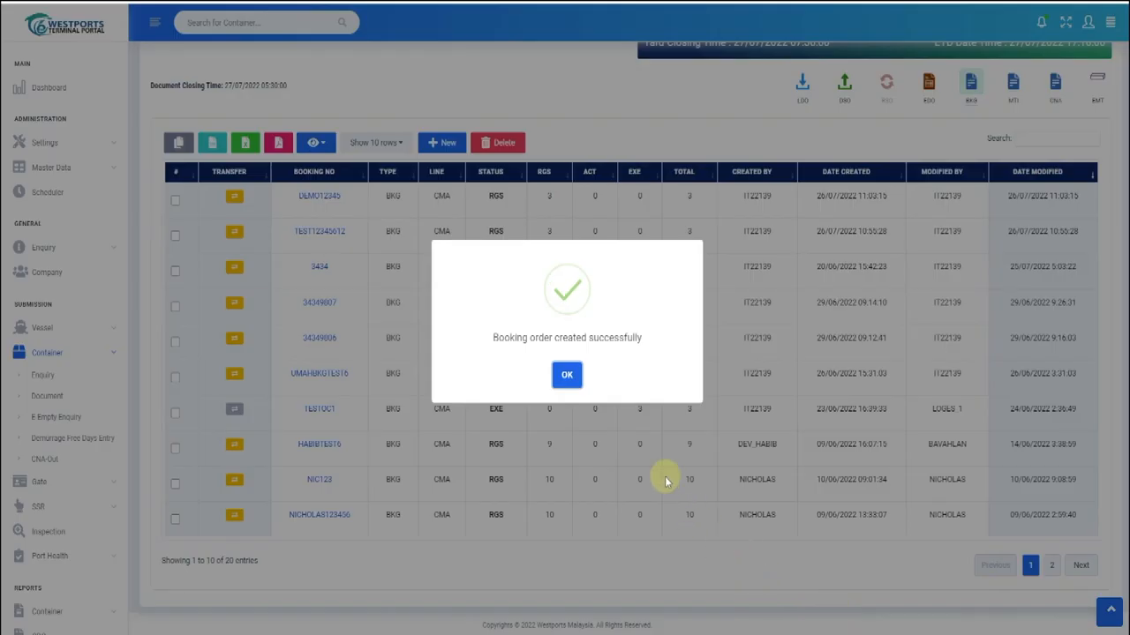
pyautogui.click(567, 374)
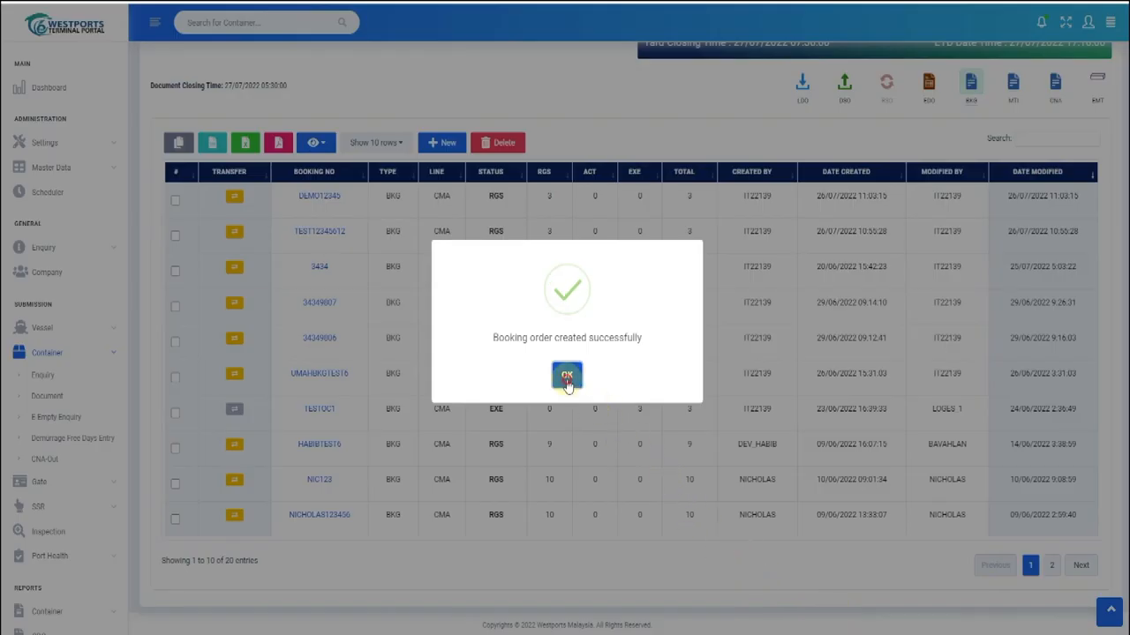
pyautogui.click(567, 375)
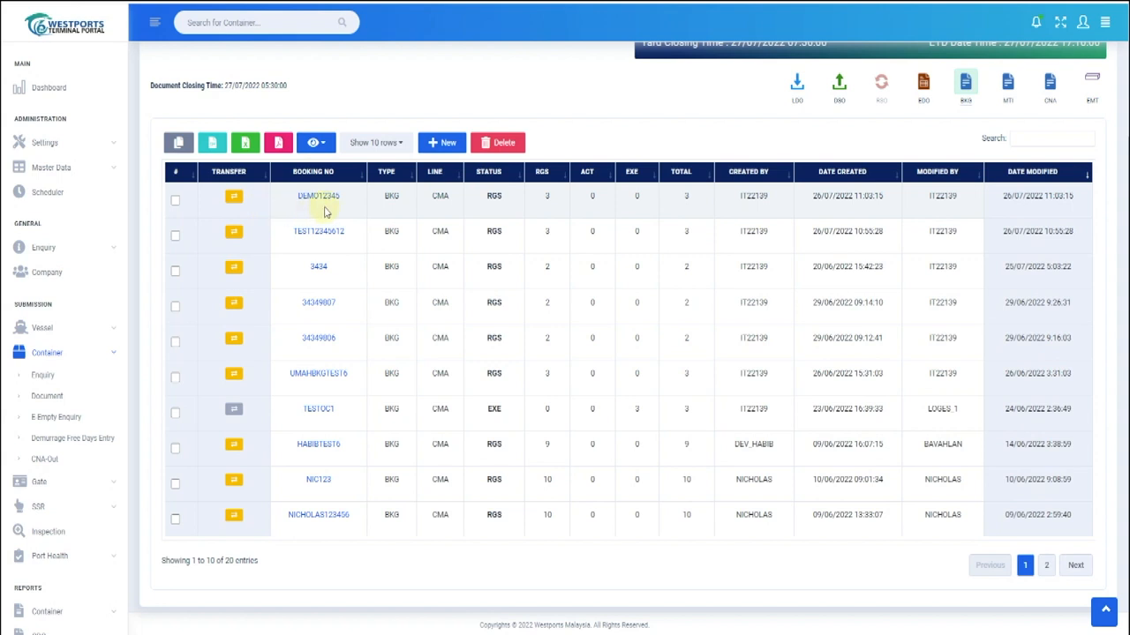
pyautogui.moveTo(352, 209)
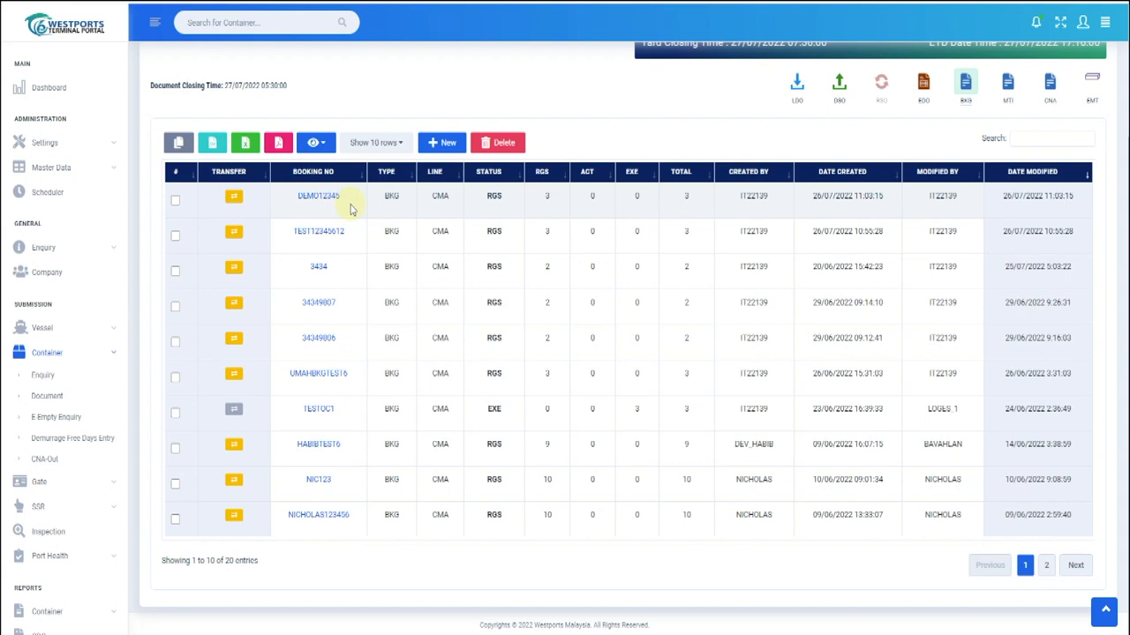
# Step: Enter POPO10000004 on row 1 of DEMO12345, proceeding past the check-digit warning
pyautogui.click(318, 195)
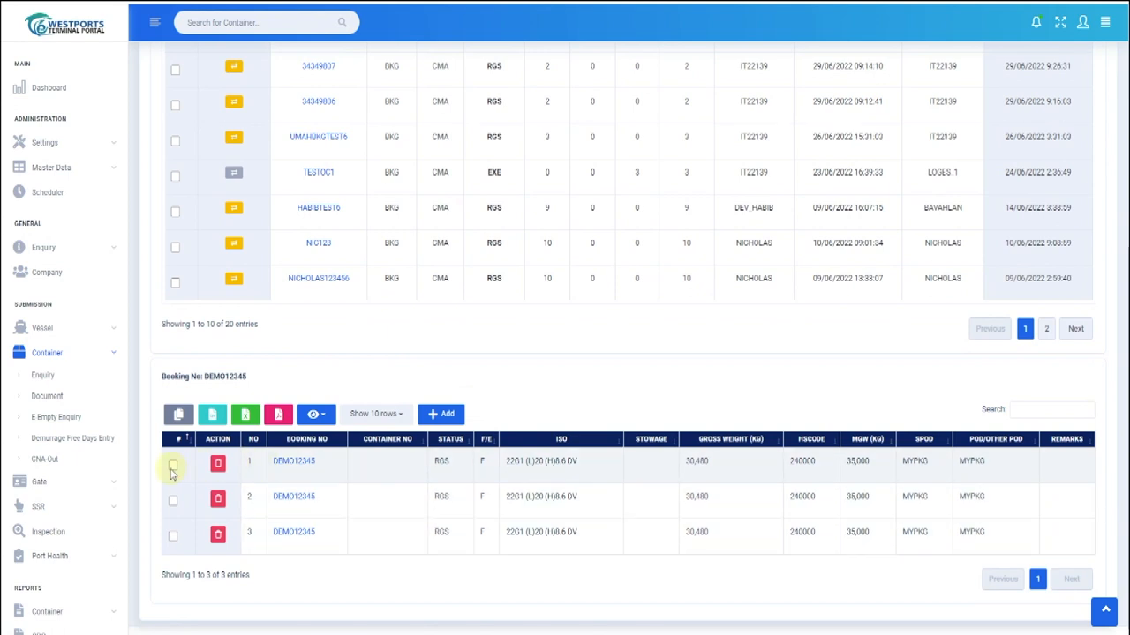
pyautogui.click(173, 465)
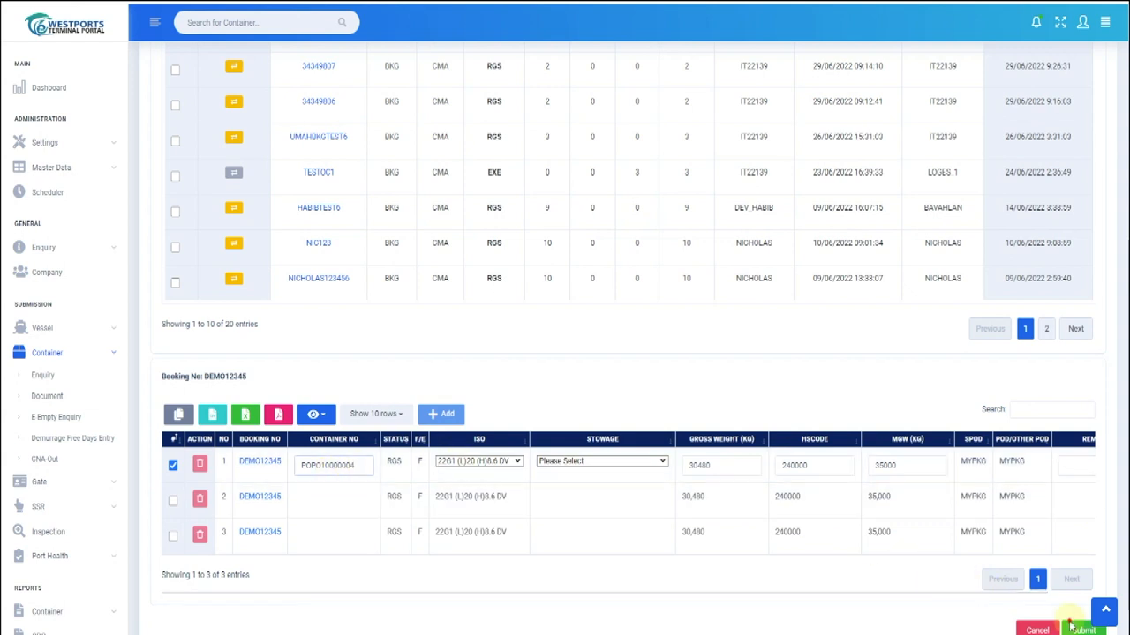
pyautogui.click(1083, 629)
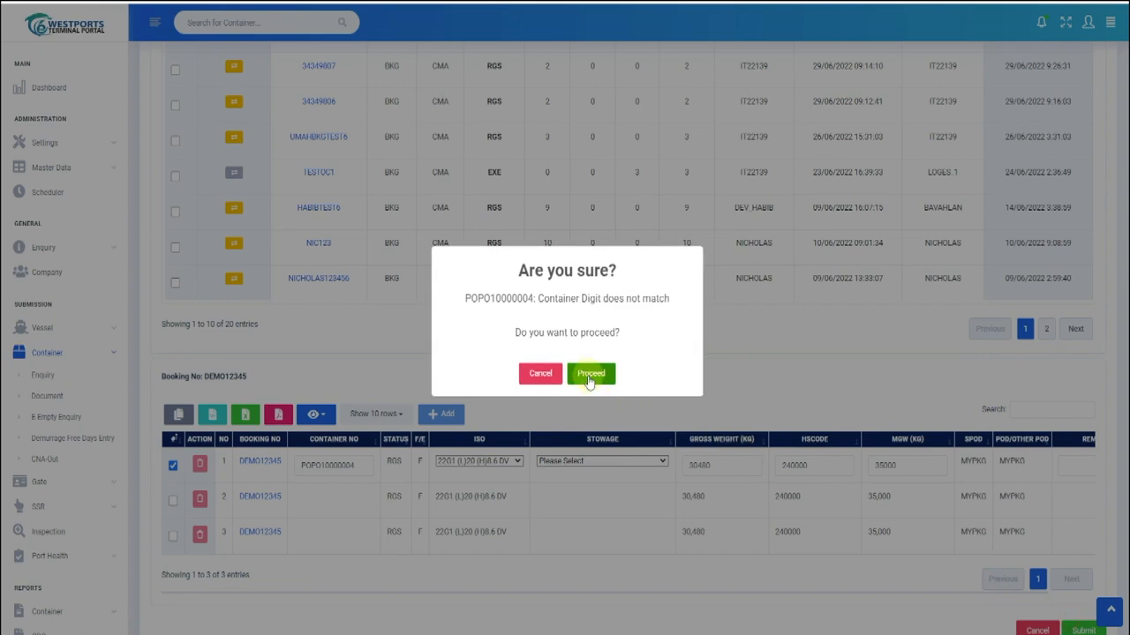
pyautogui.click(590, 373)
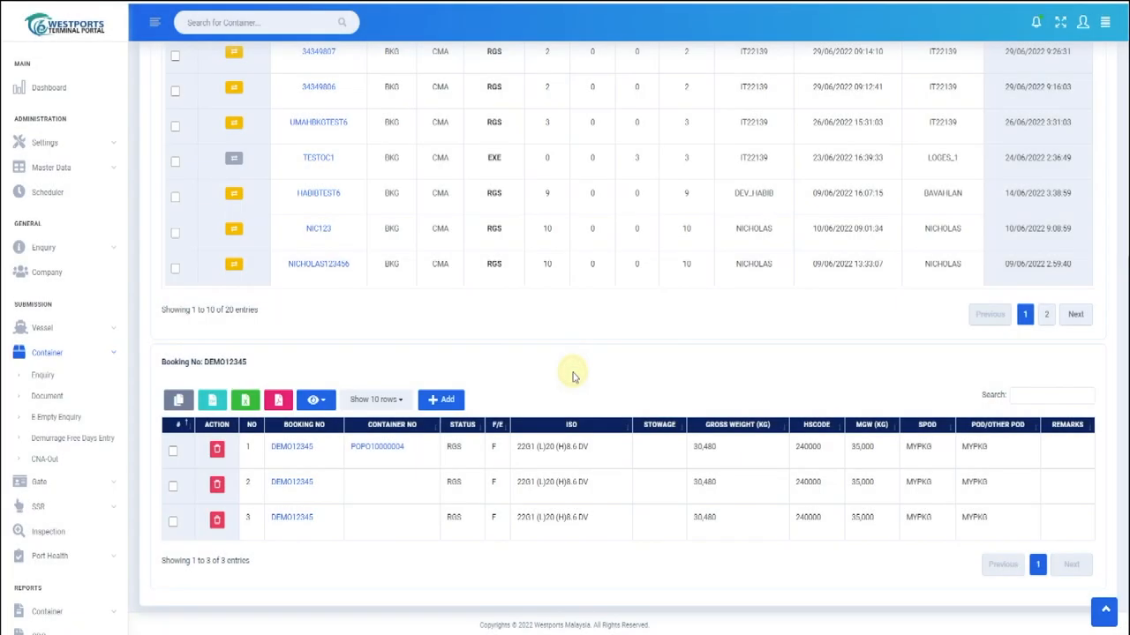
pyautogui.moveTo(573, 402)
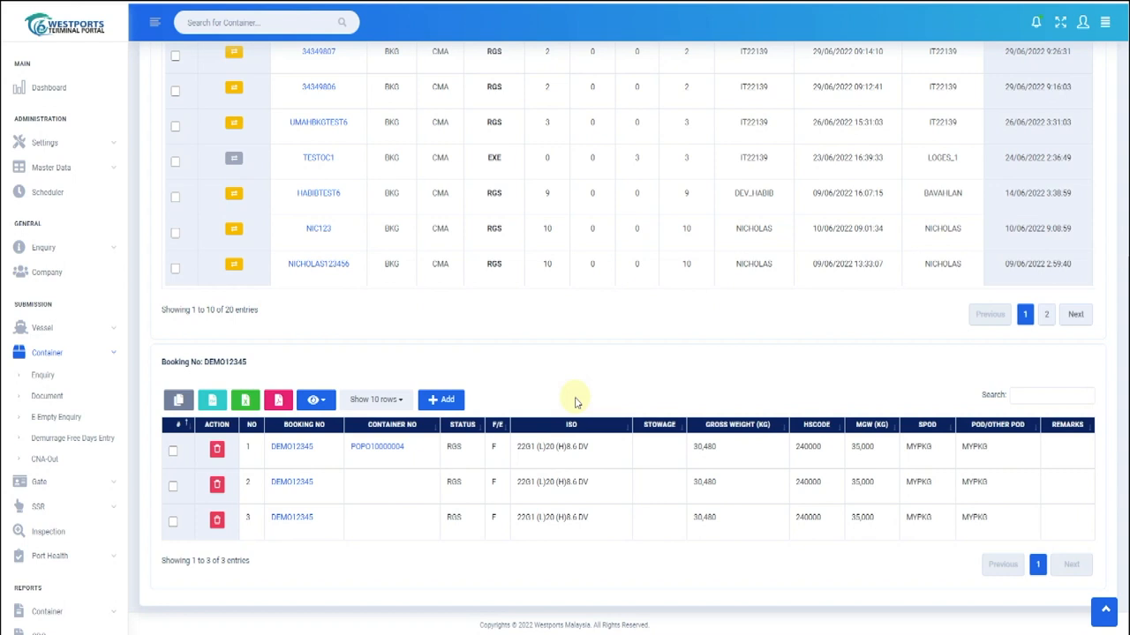
pyautogui.moveTo(260, 472)
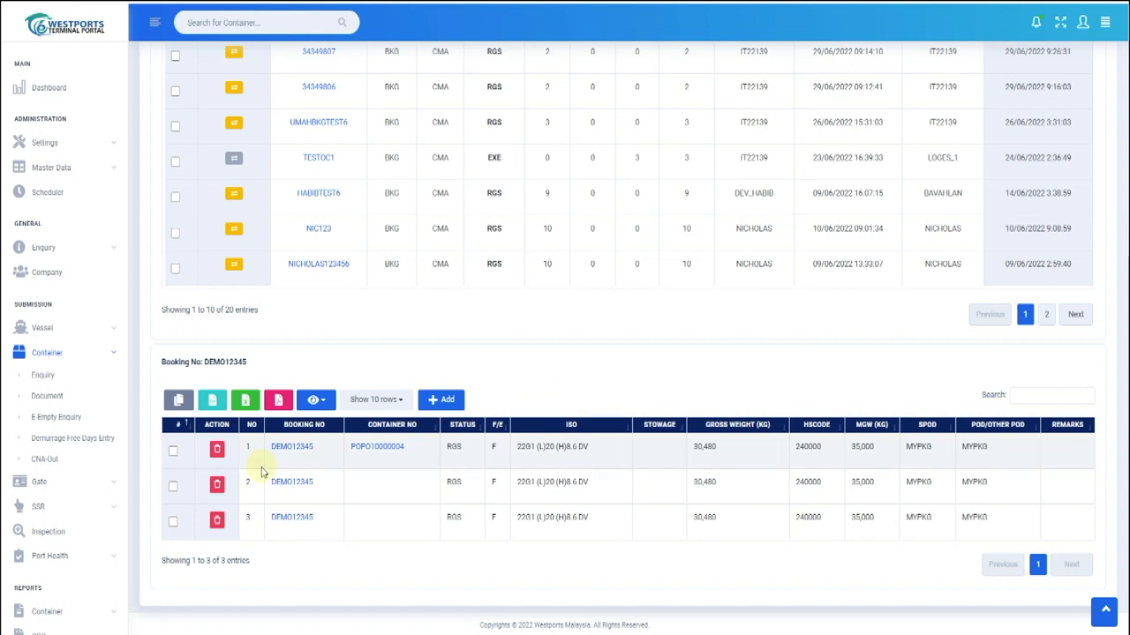
# Step: Edit POPO10000004's HSCODE to 240009 in its details dialog and submit
pyautogui.click(291, 447)
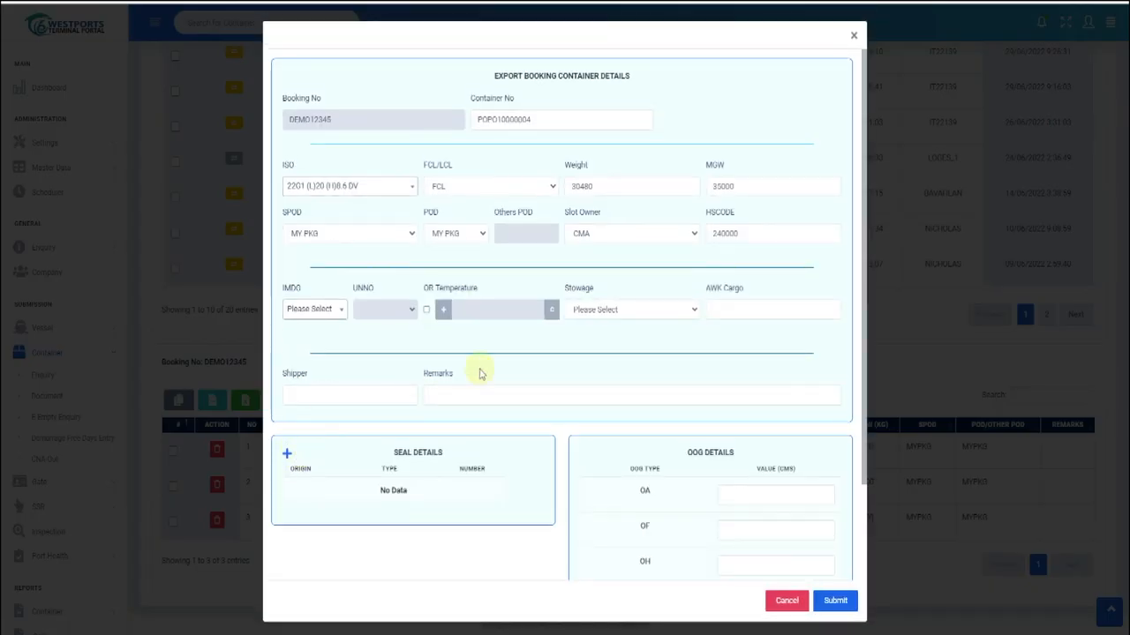
pyautogui.click(772, 233)
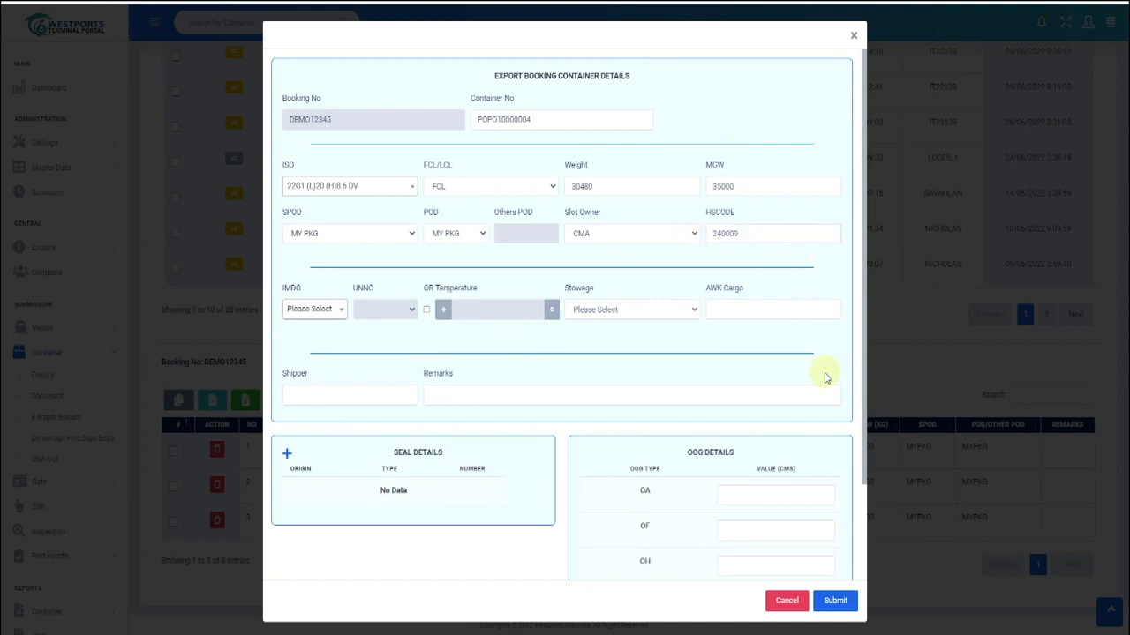
pyautogui.click(786, 600)
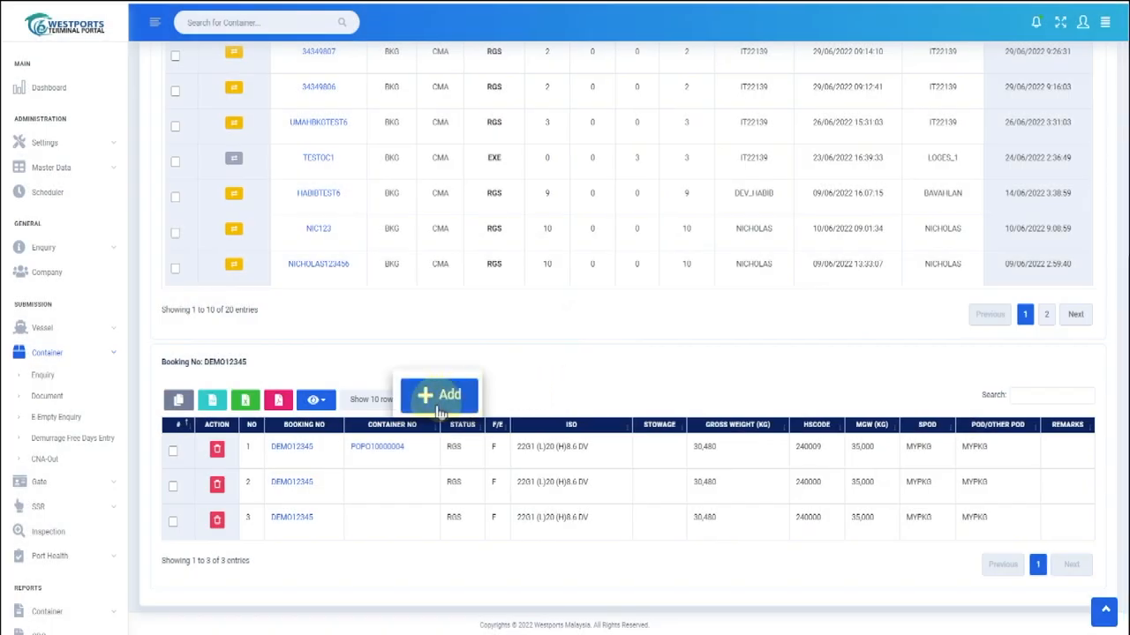
pyautogui.click(438, 394)
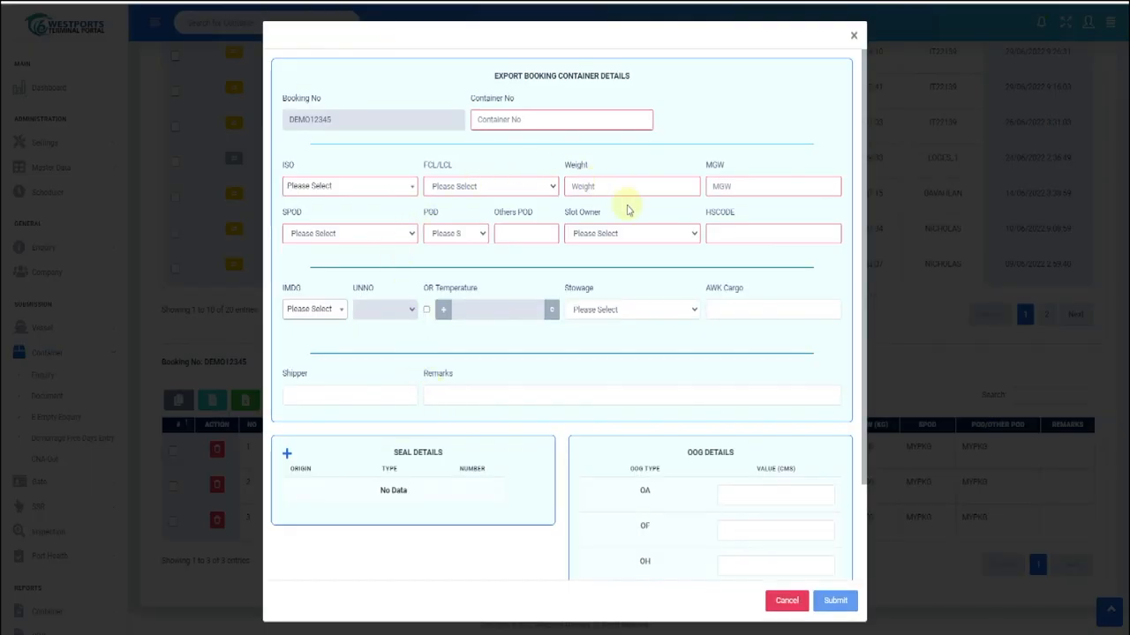
pyautogui.scroll(-3)
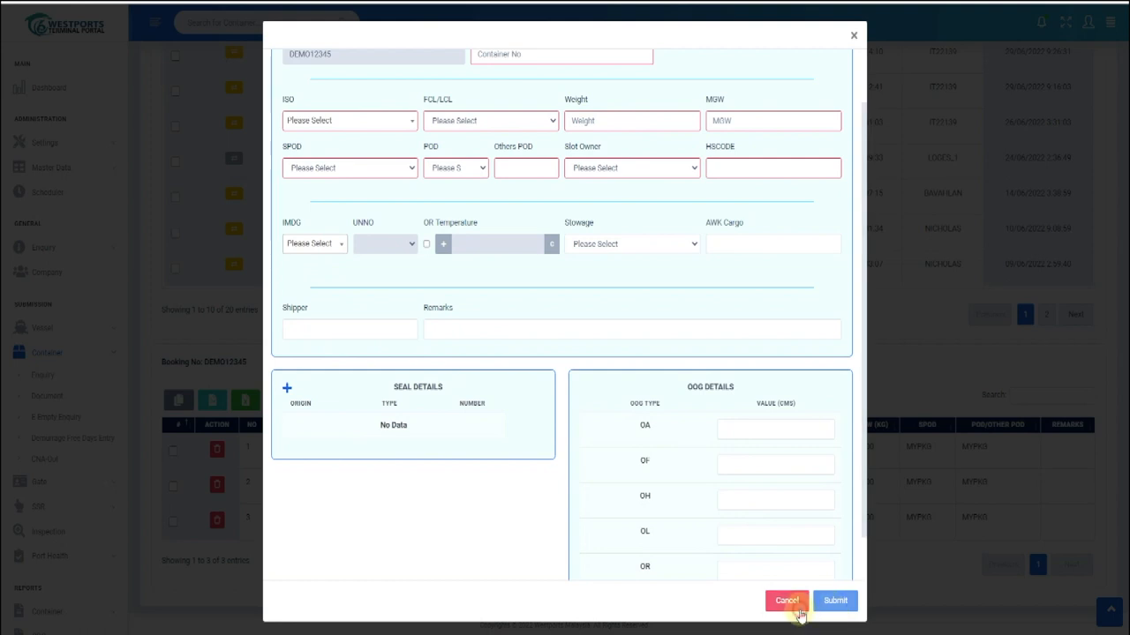
pyautogui.click(785, 601)
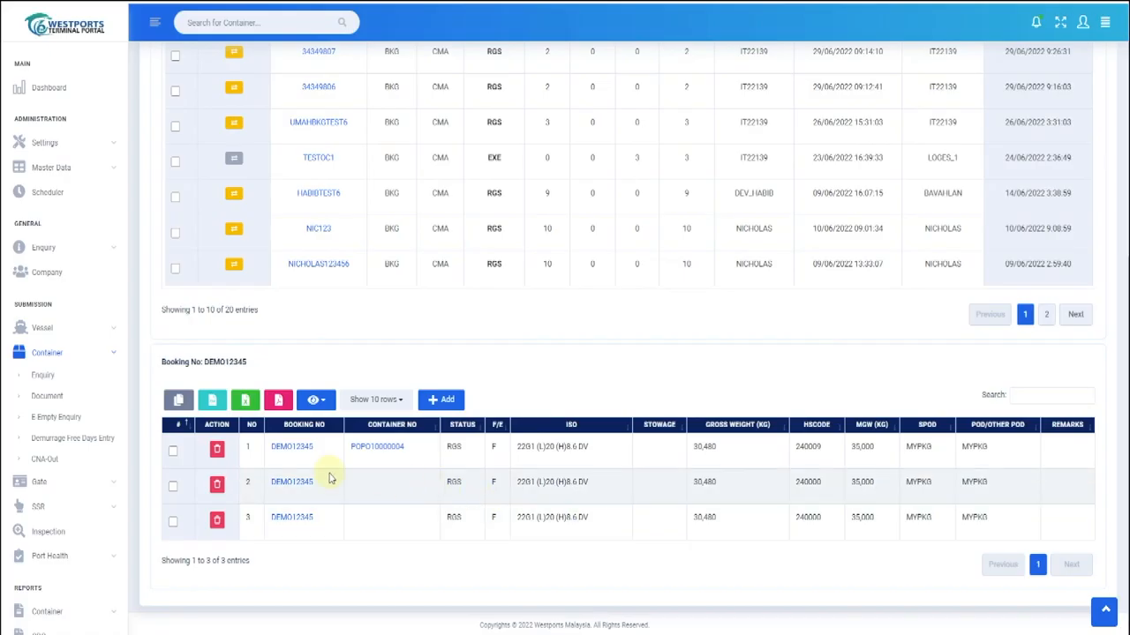
# Step: Delete the unnumbered container in row 2, confirming and dismissing 'Deleted Successfully'
pyautogui.click(216, 484)
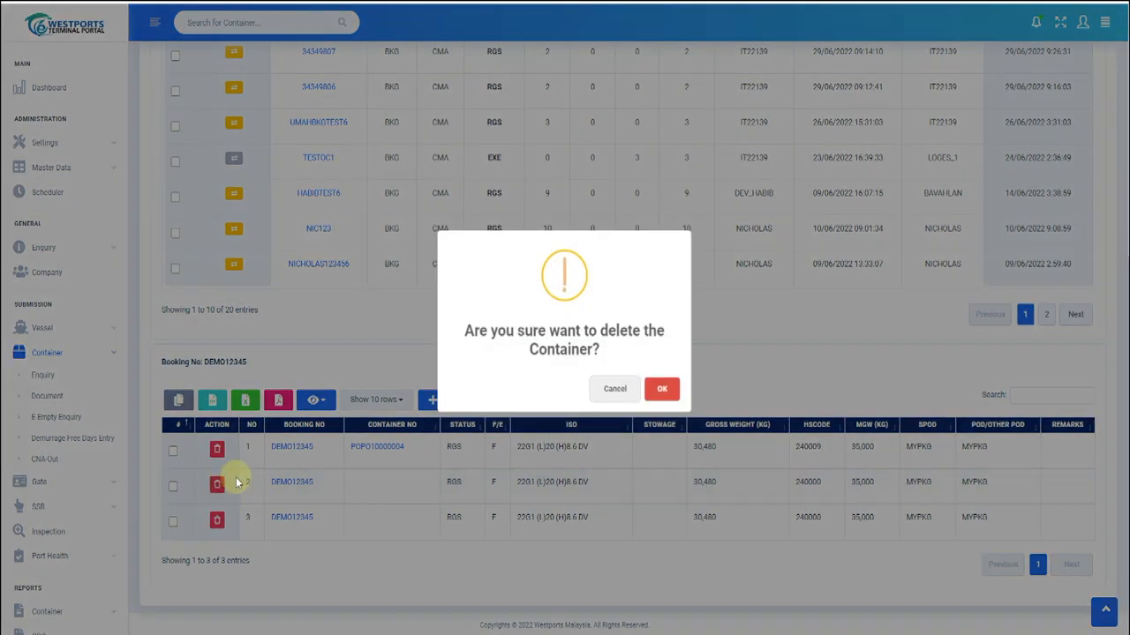
pyautogui.click(662, 388)
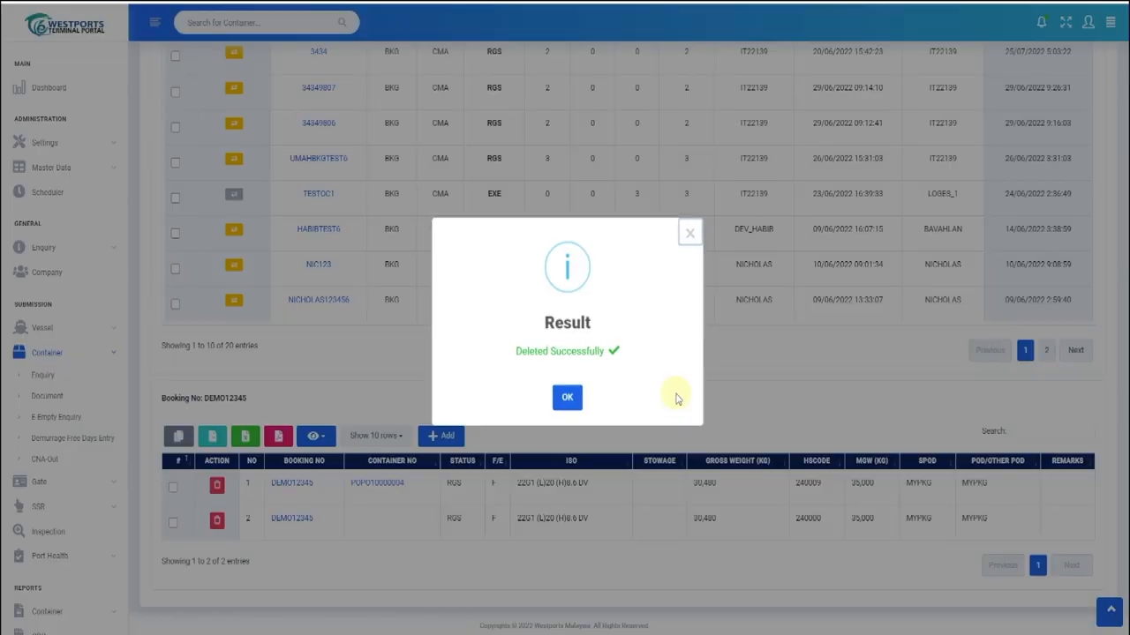
pyautogui.click(566, 398)
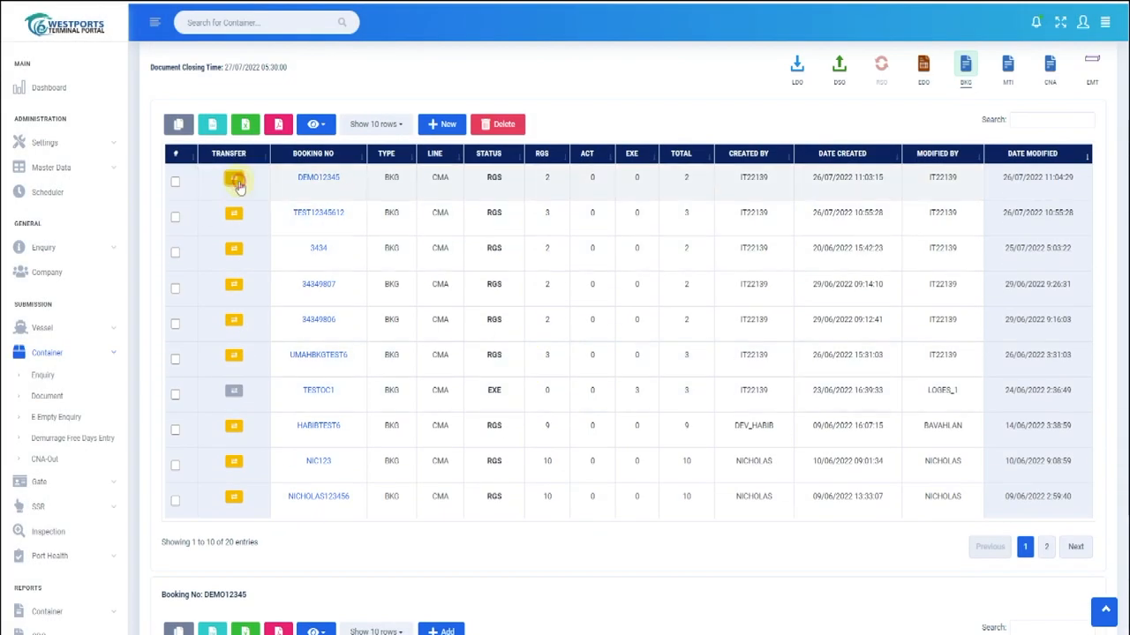
# Step: Move DEMO12345 to SCN UMAH11 with SPOD KR PUS, POD CN XGG, and acknowledge success
pyautogui.click(234, 178)
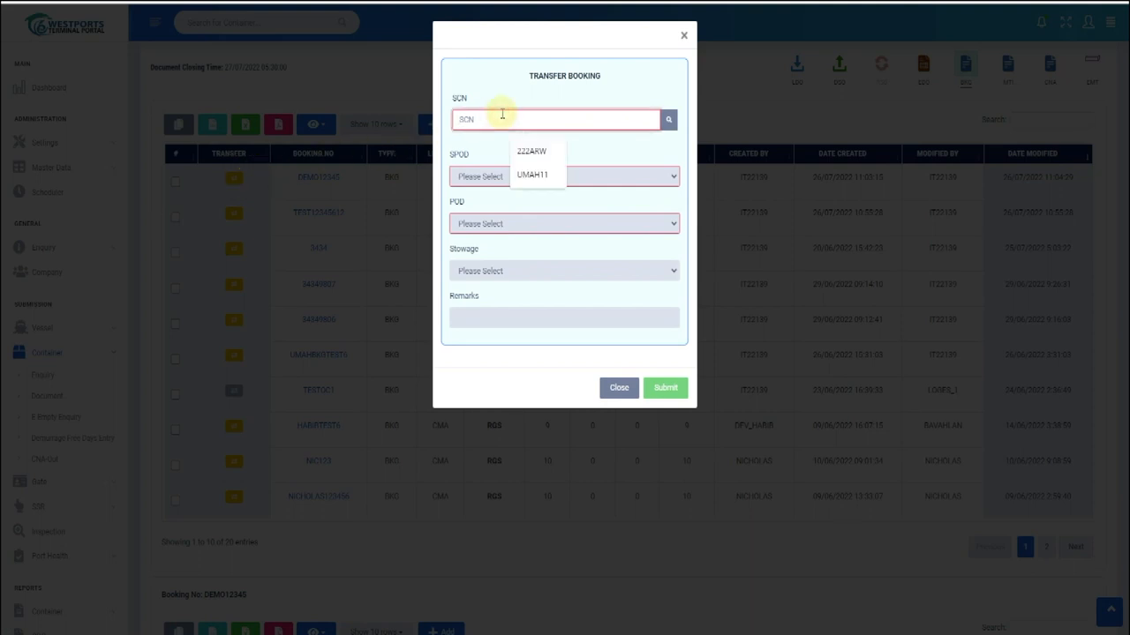
pyautogui.click(532, 174)
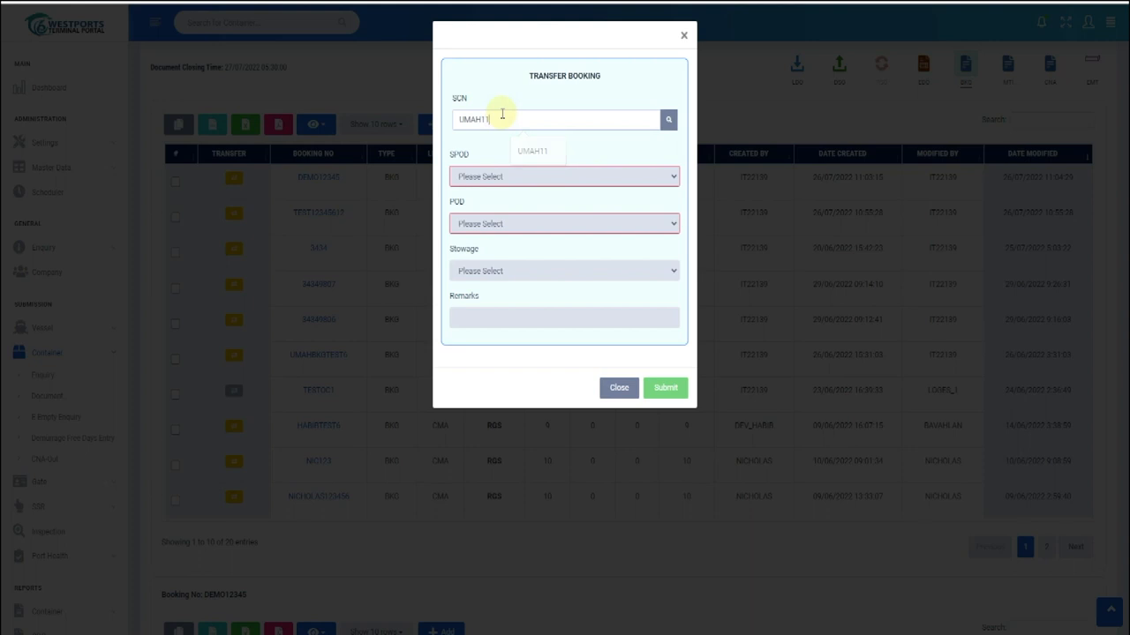
pyautogui.click(668, 119)
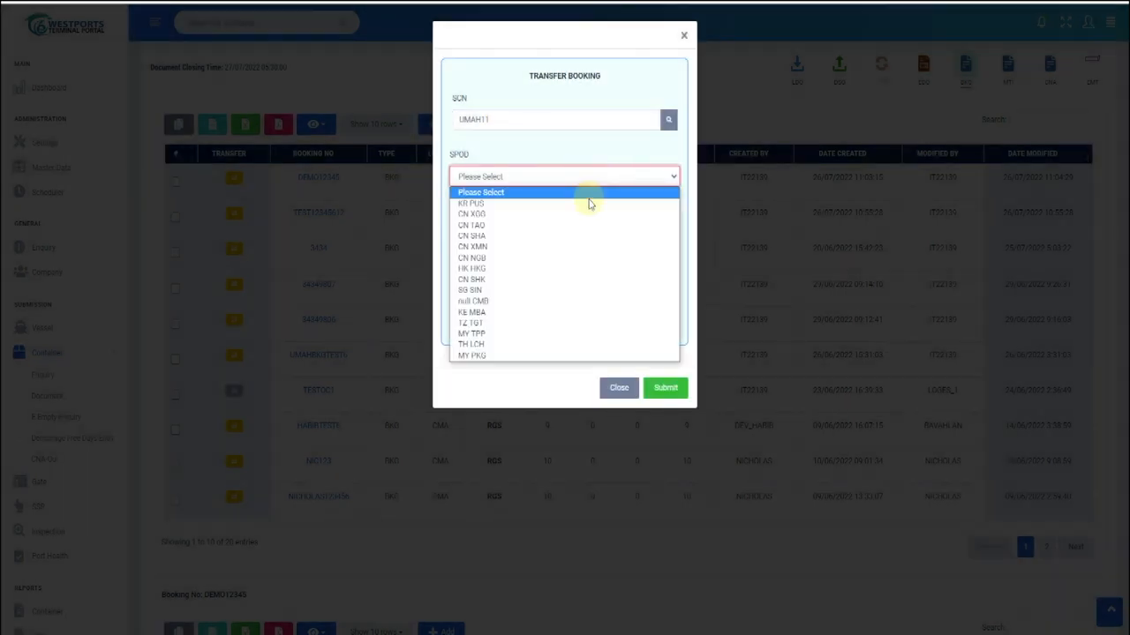
pyautogui.click(470, 203)
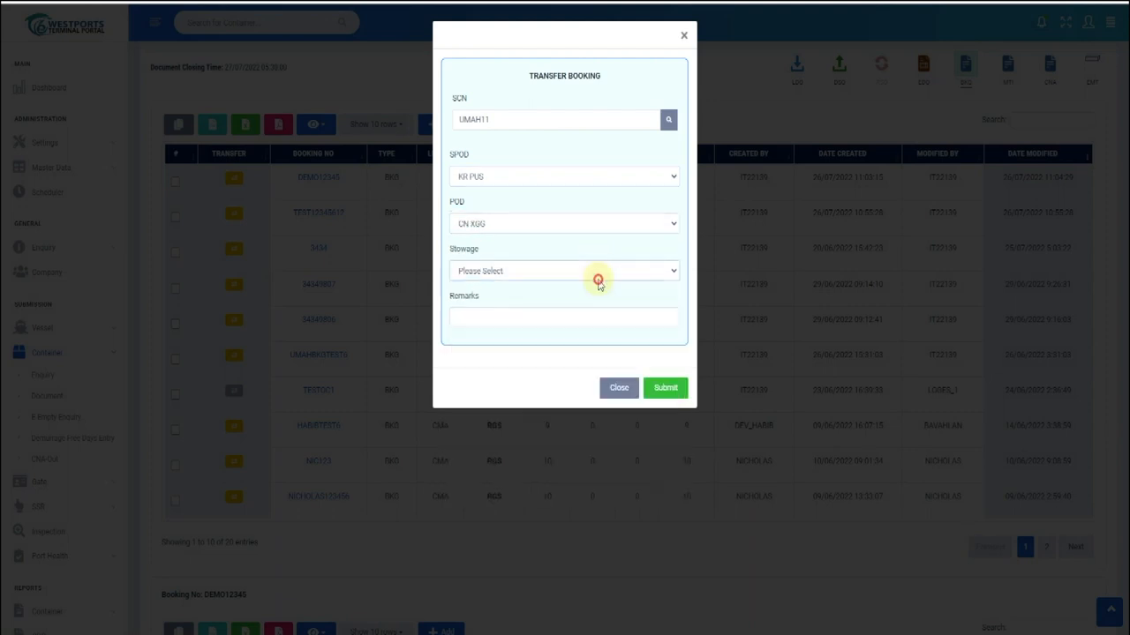
pyautogui.moveTo(563, 399)
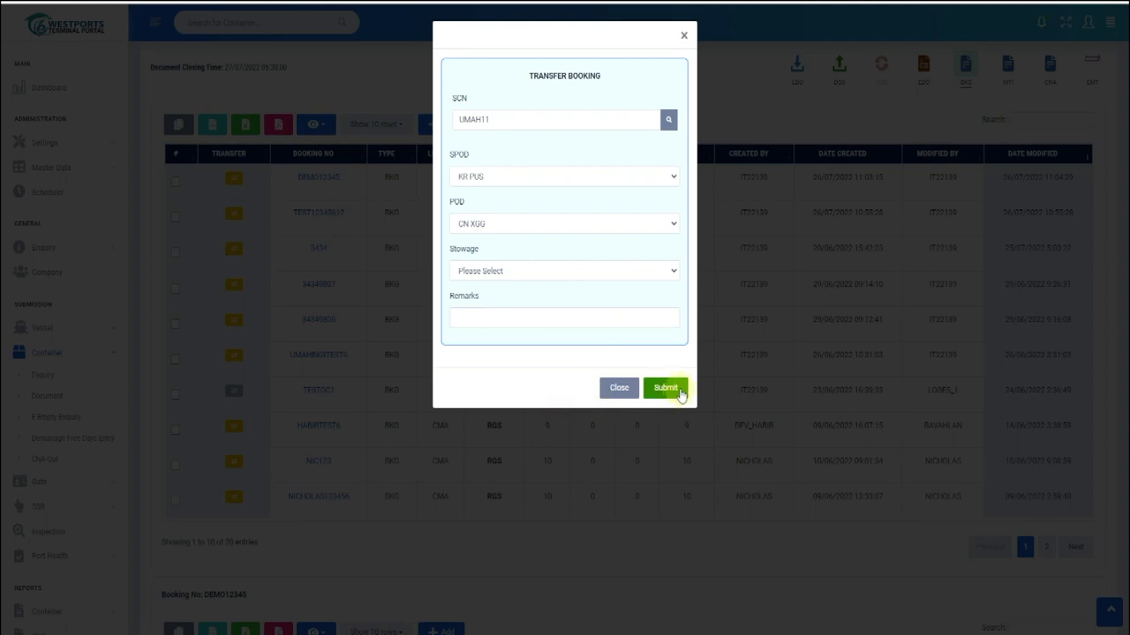
pyautogui.click(665, 387)
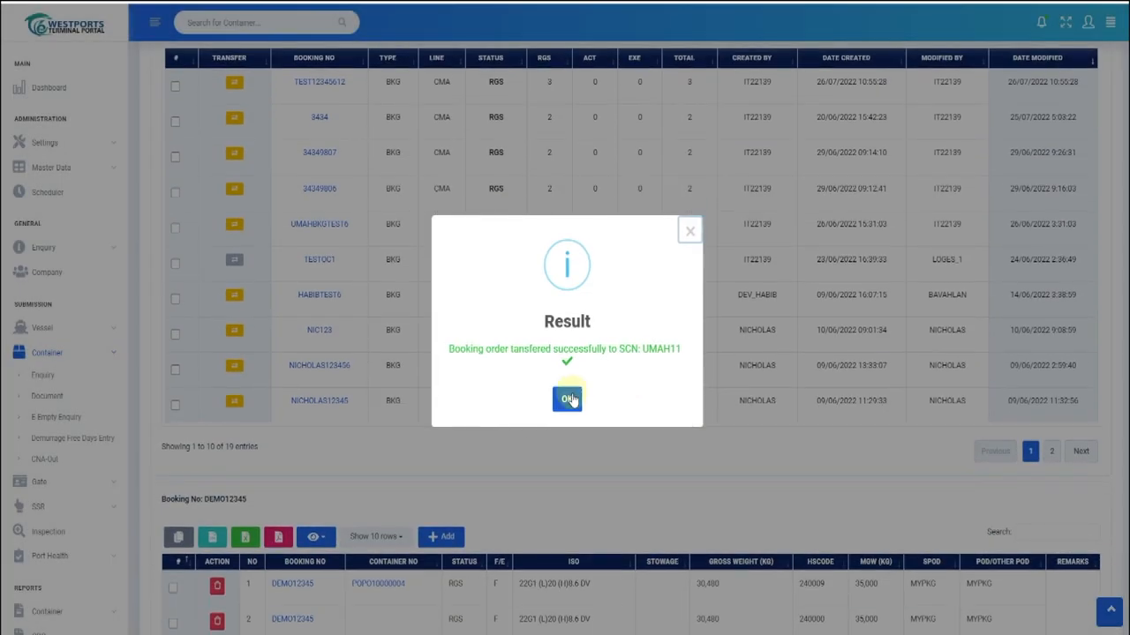
pyautogui.click(567, 399)
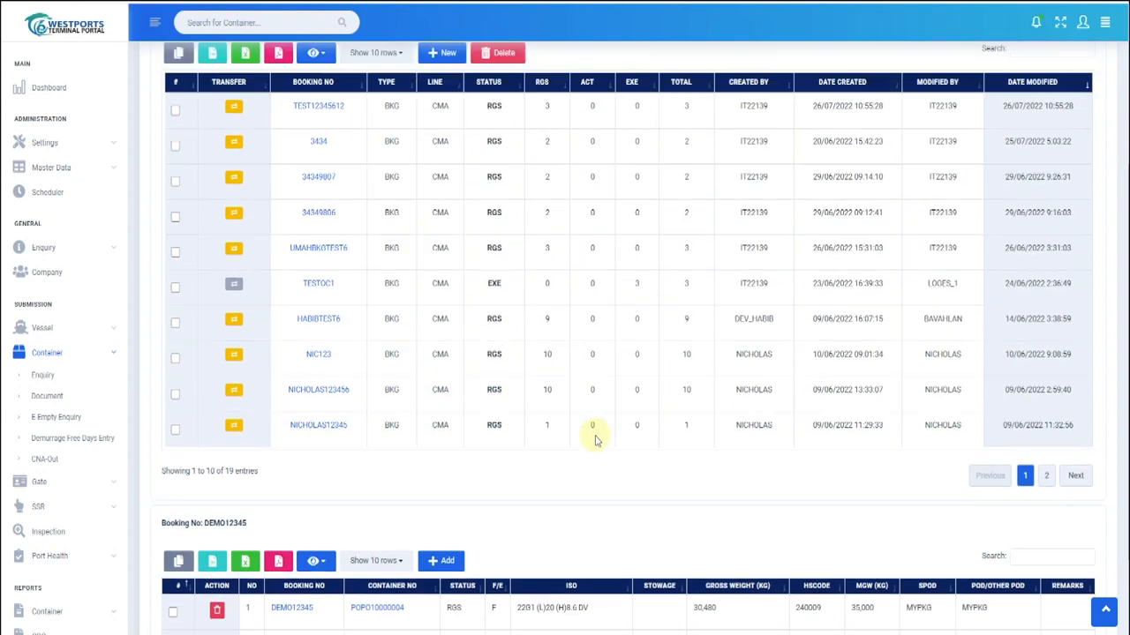